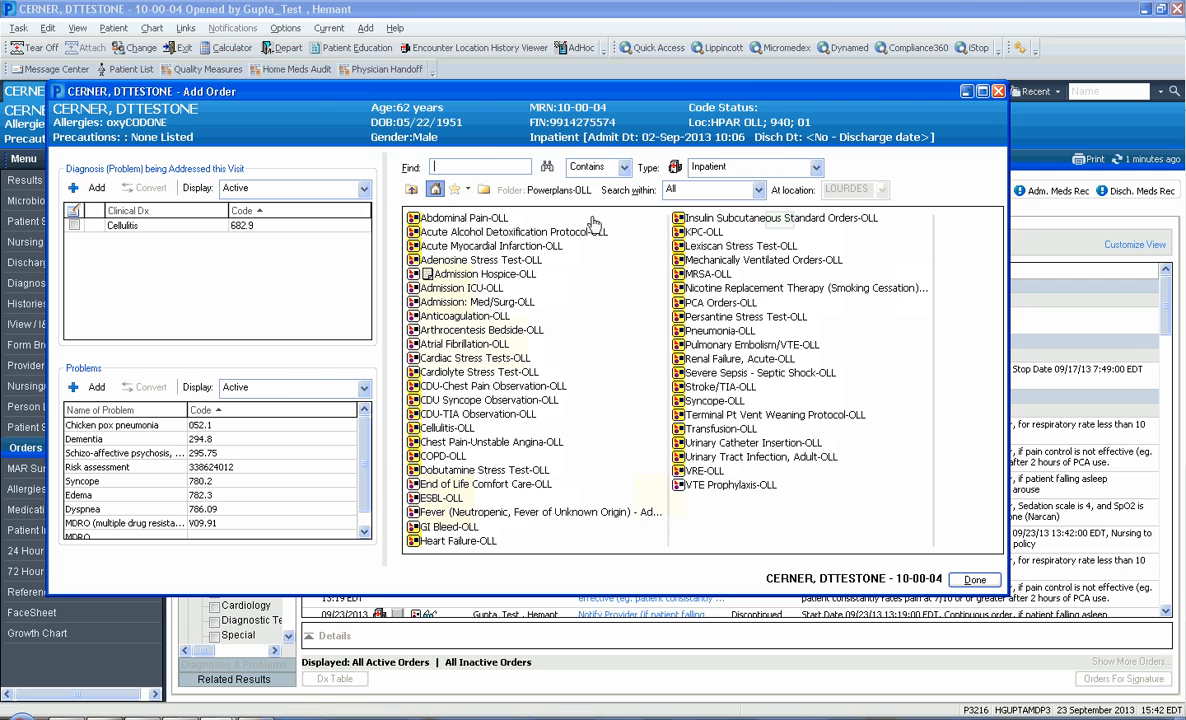
- Select the Insulin Subcutaneous Standard Orders-OLL PowerPlan from the Add Order list
left_click(792, 218)
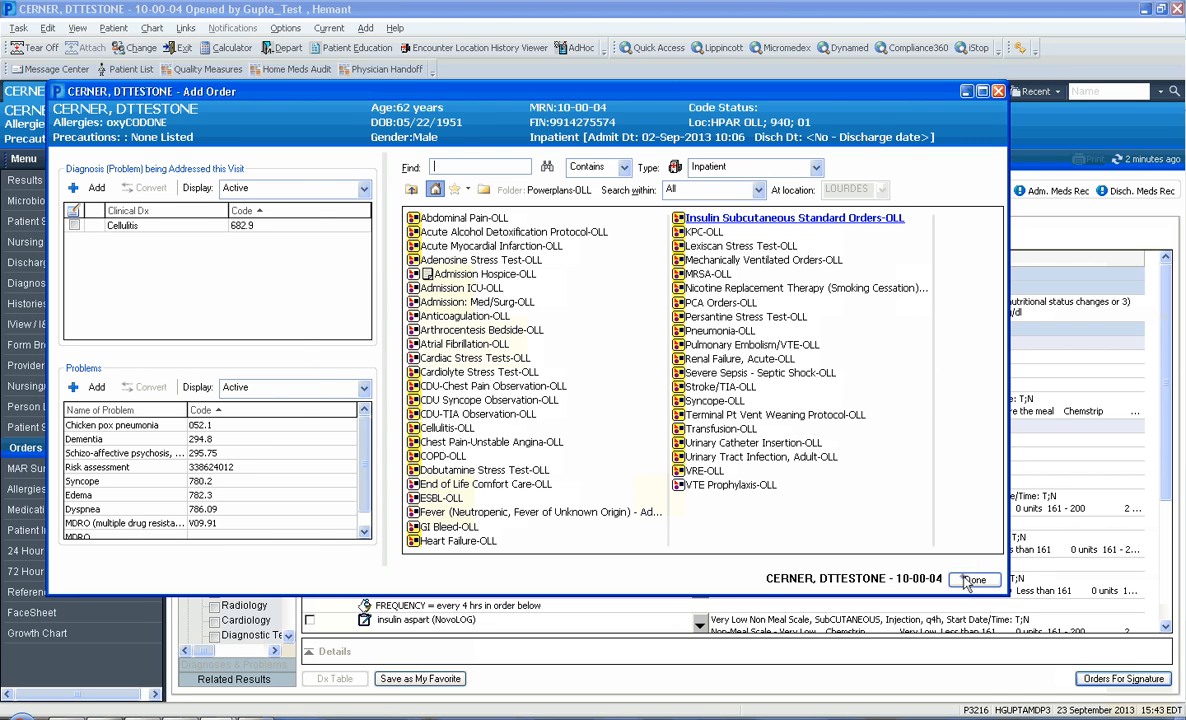
- Finish adding the plan and select the pre-meal insulin aspart order under Insulin Meal Time Scheduled
left_click(972, 580)
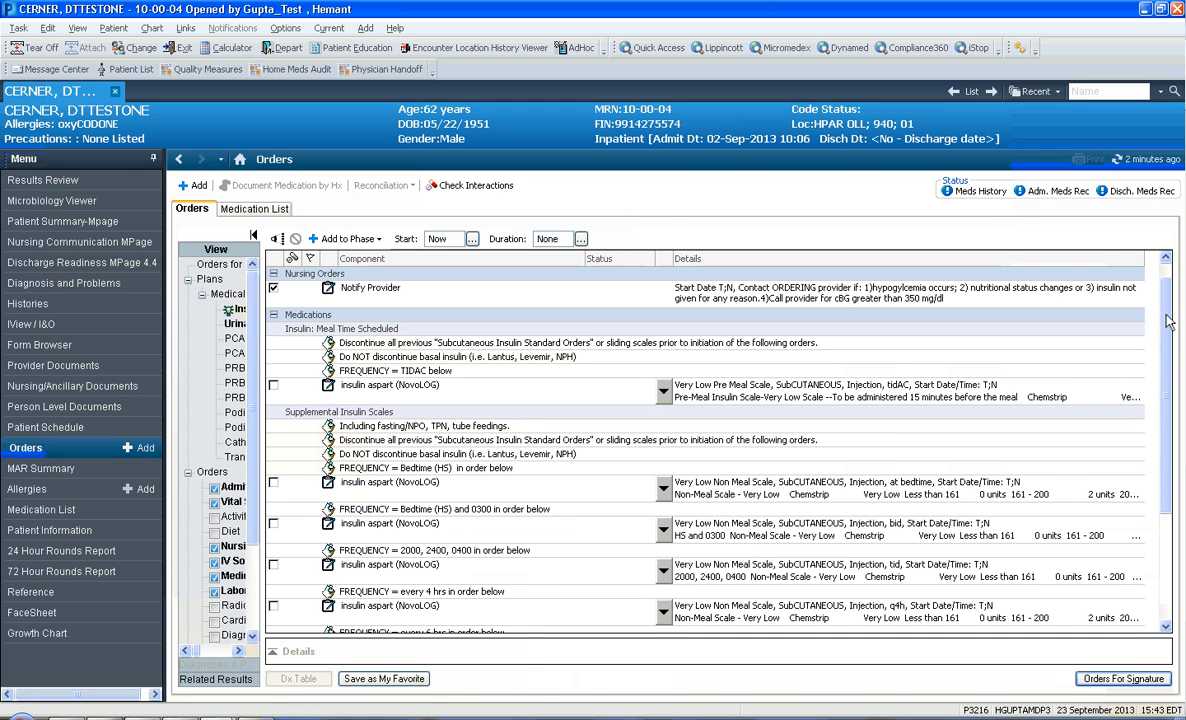
left_click(272, 386)
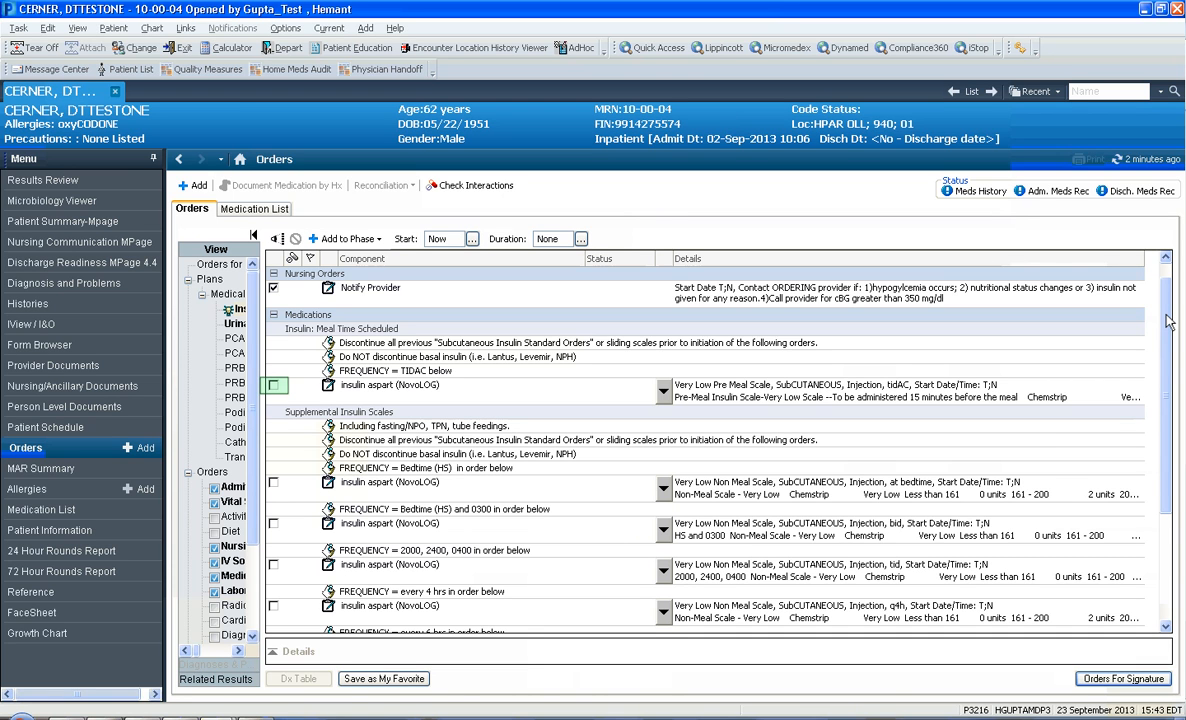
left_click(272, 386)
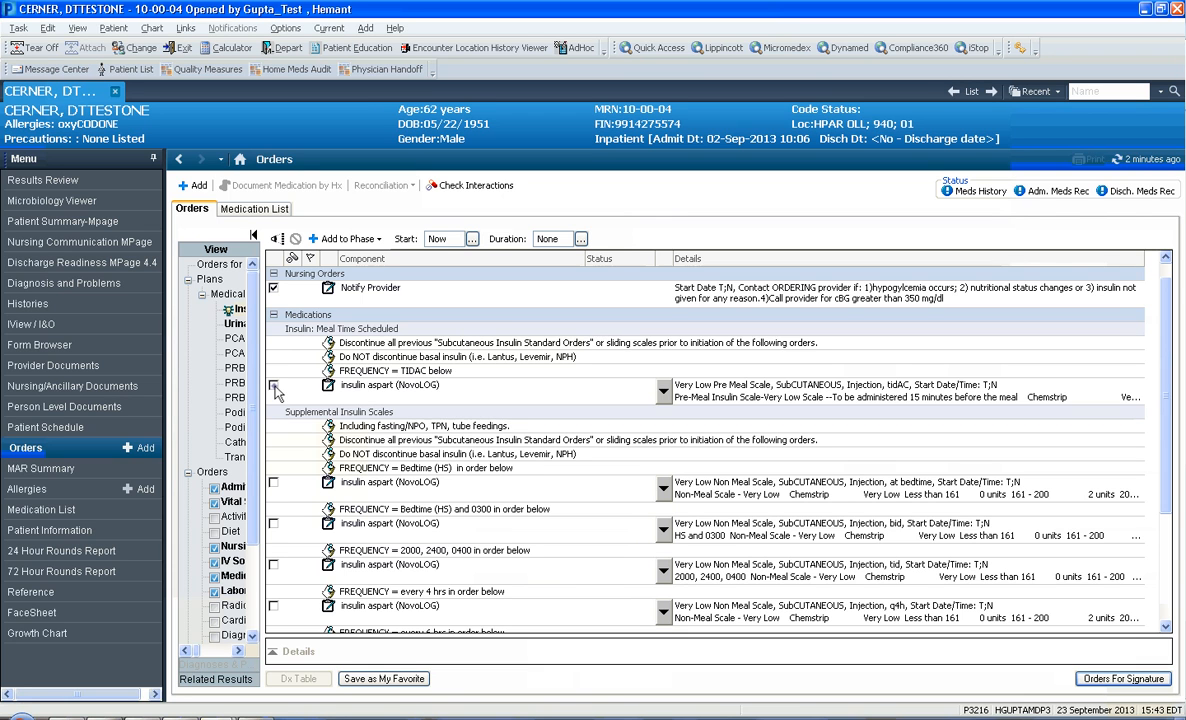
double_click(442, 370)
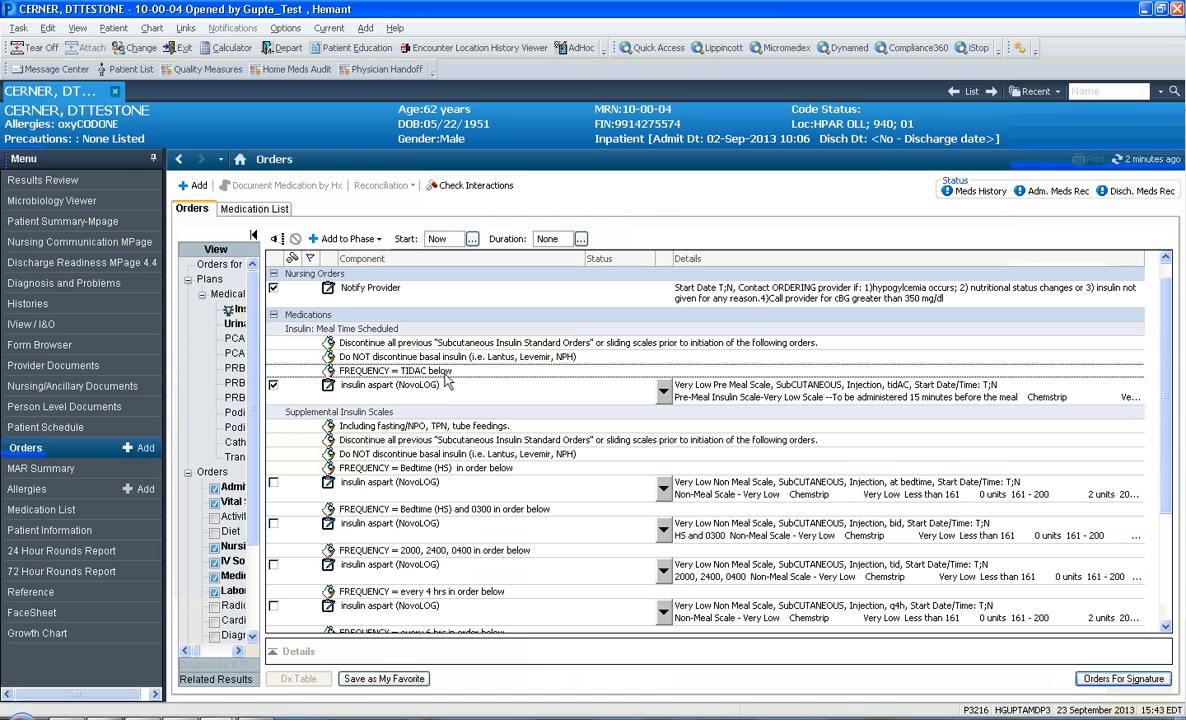
- Include the pre-meal insulin aspart (NovoLOG) order and show its subcutaneous tidAC details
left_click(664, 390)
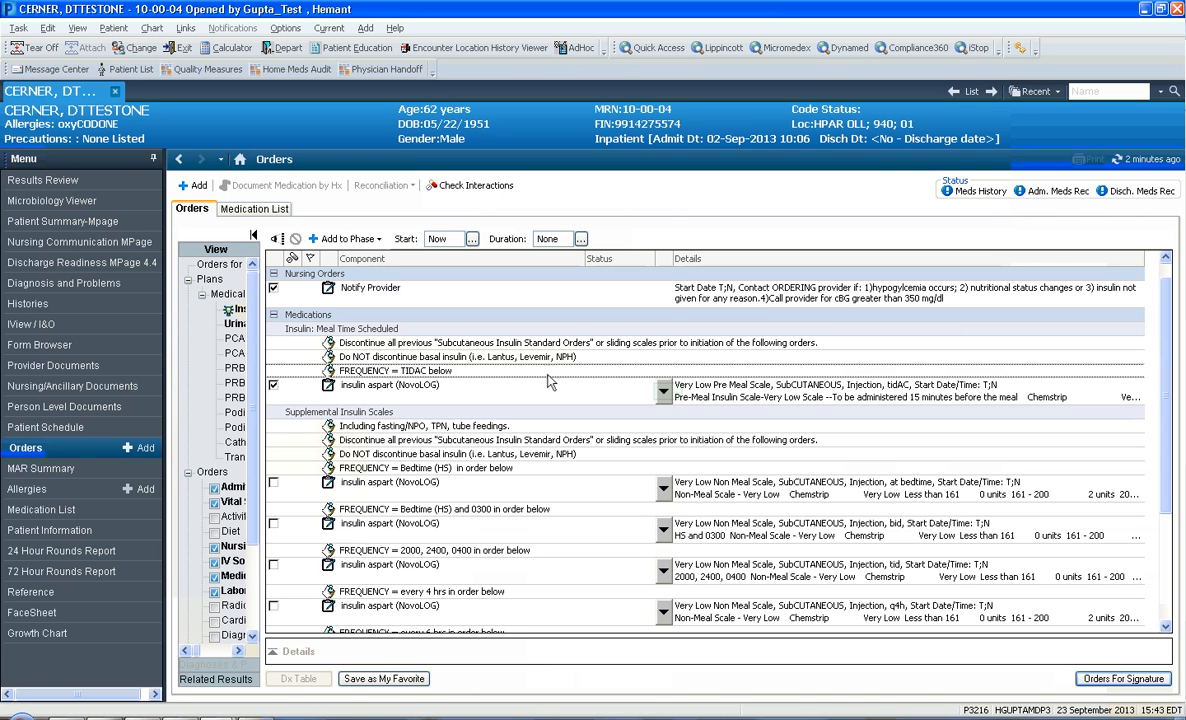
left_click(664, 390)
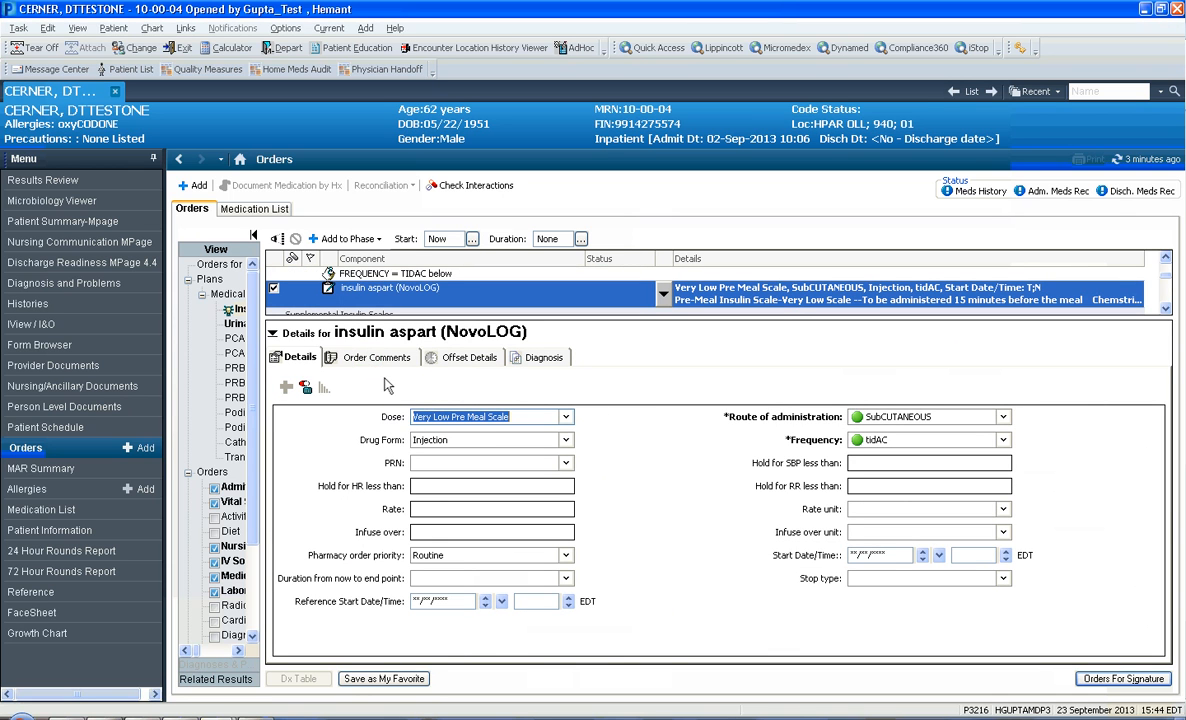
- Set the pre-meal insulin aspart dose to Medium Pre Meal Scale and review its order comments
left_click(376, 356)
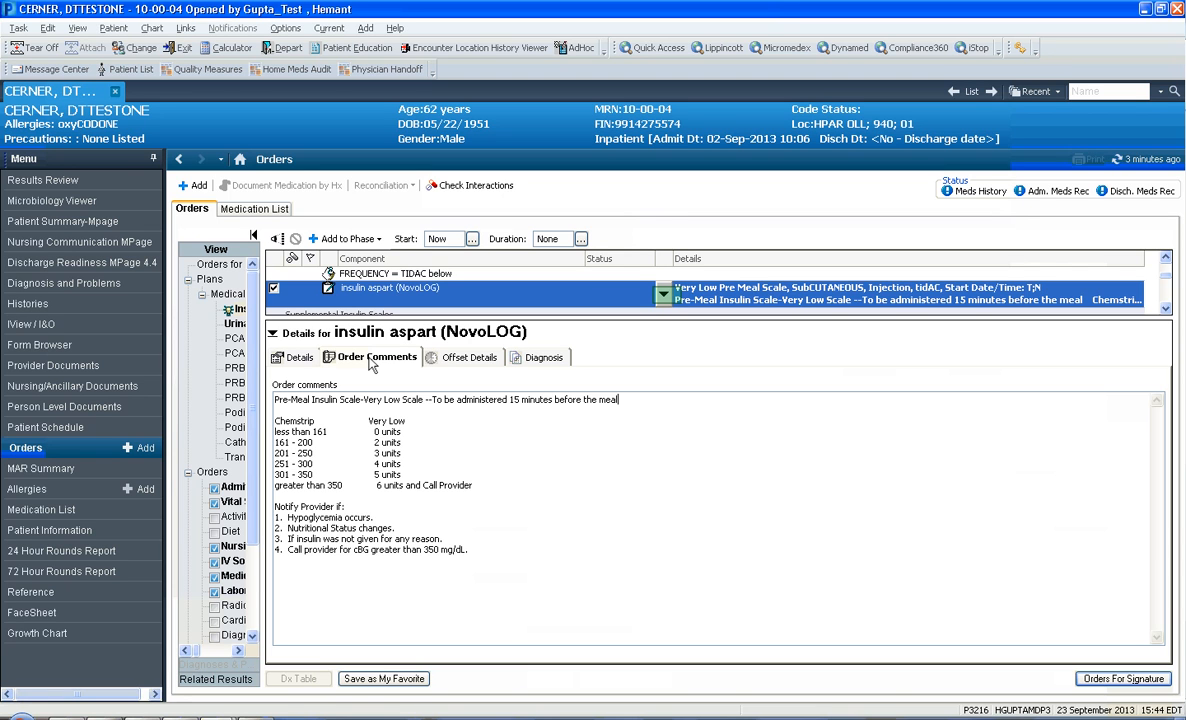
mouse_move(396, 364)
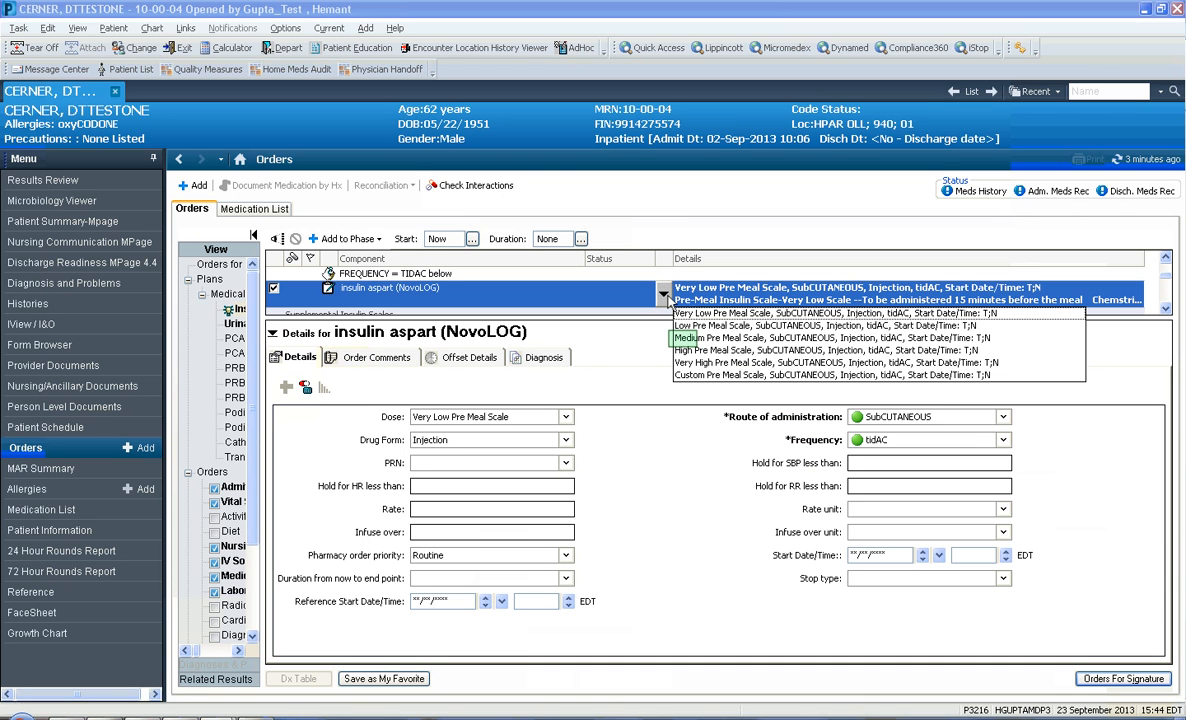
mouse_move(684, 350)
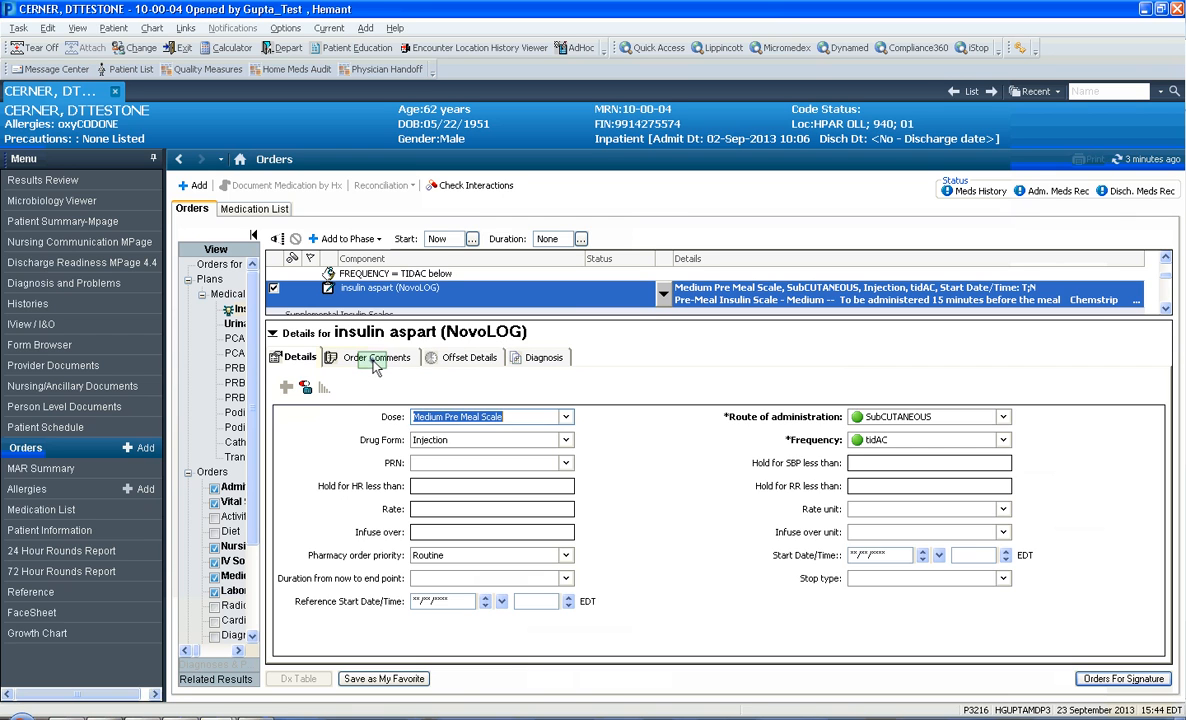
left_click(376, 356)
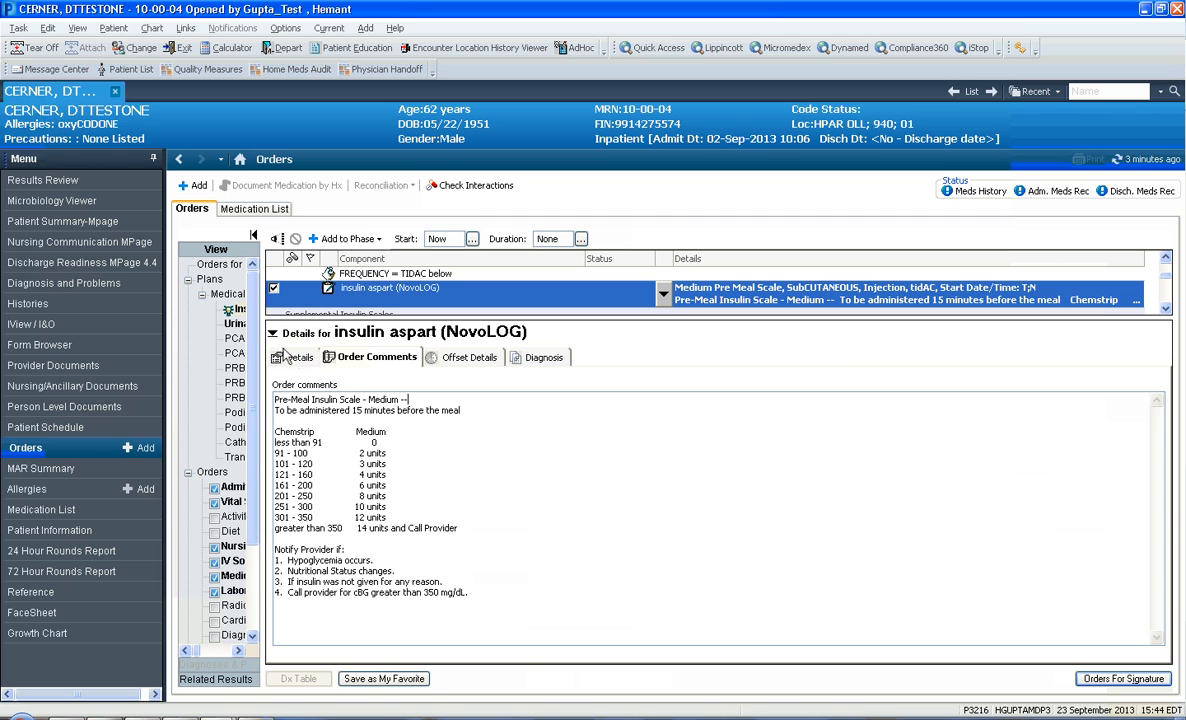
left_click(272, 332)
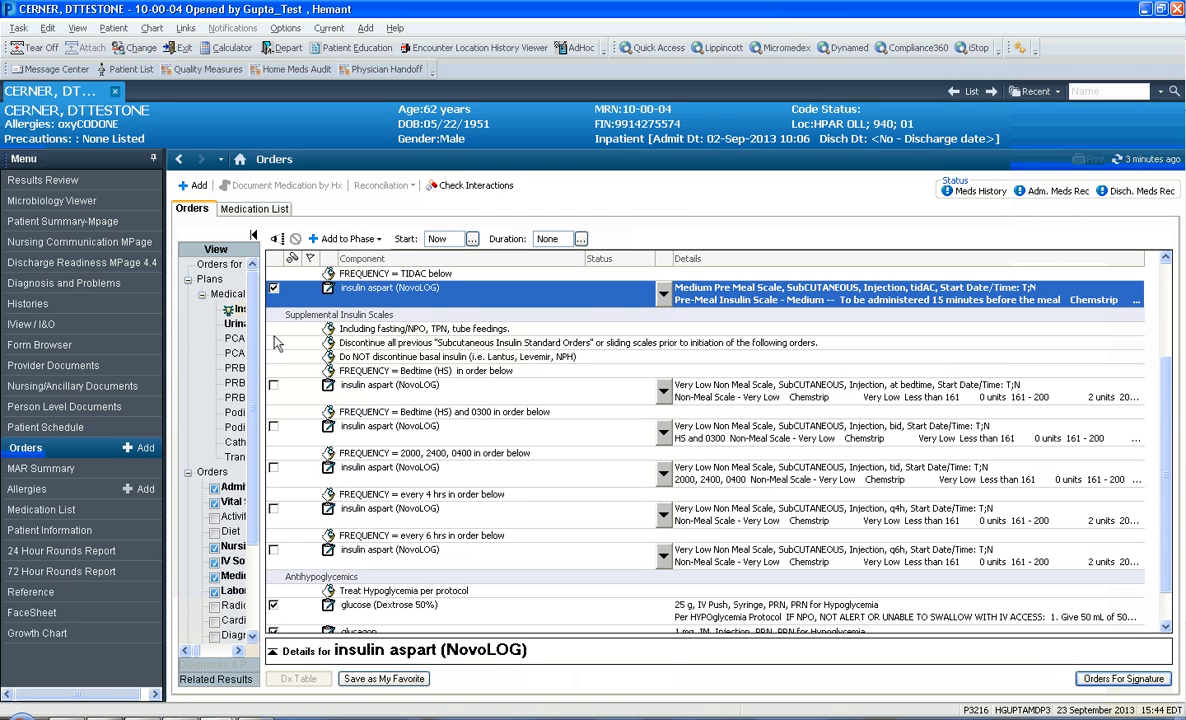
- Include the bedtime (HS) insulin aspart supplemental scale order in the plan
left_click(272, 384)
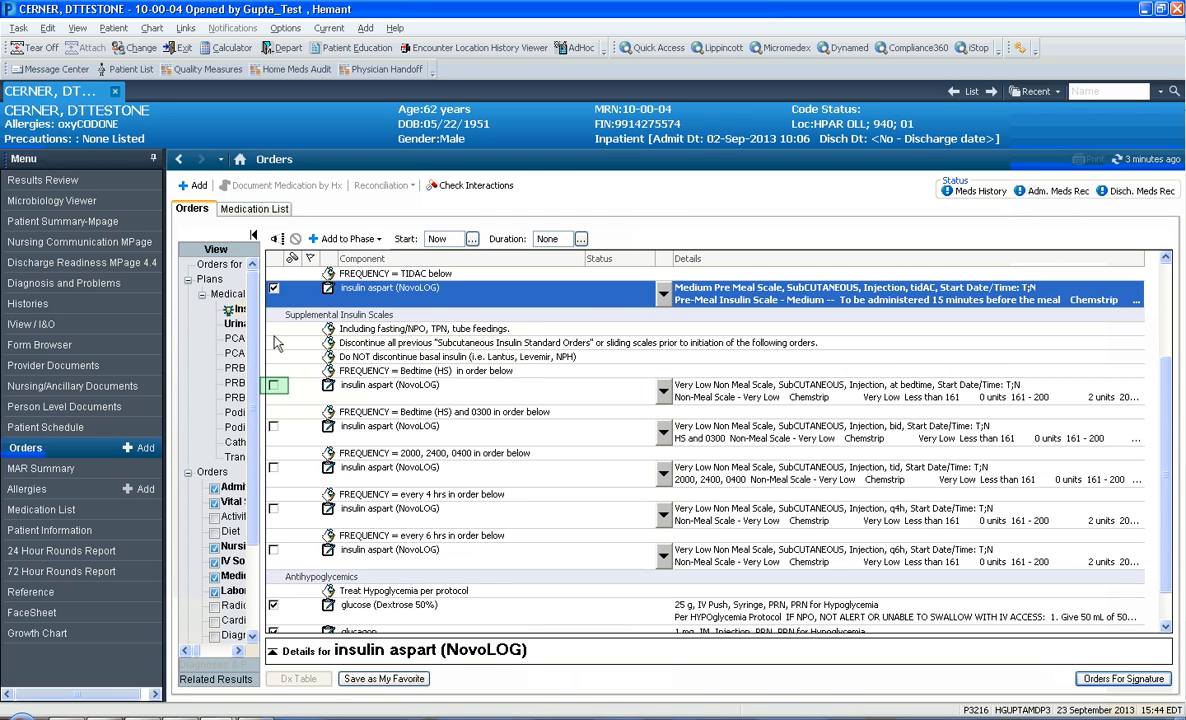
left_click(272, 384)
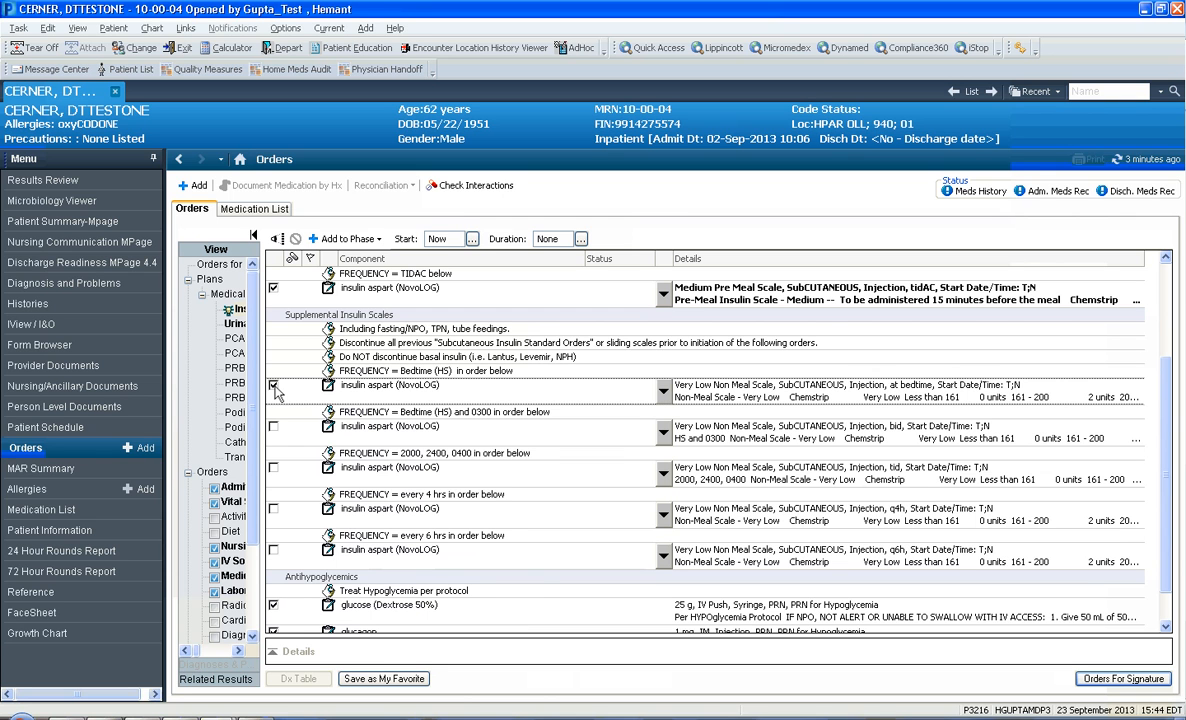
mouse_move(352, 390)
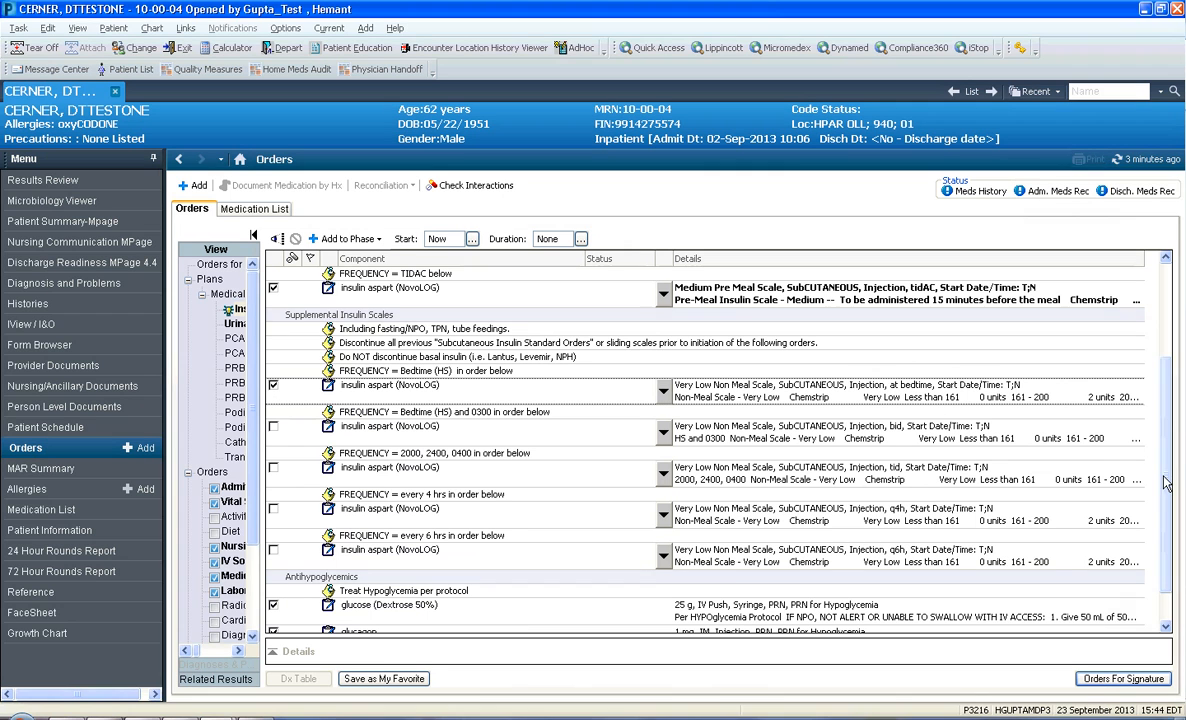
scroll("down", 3)
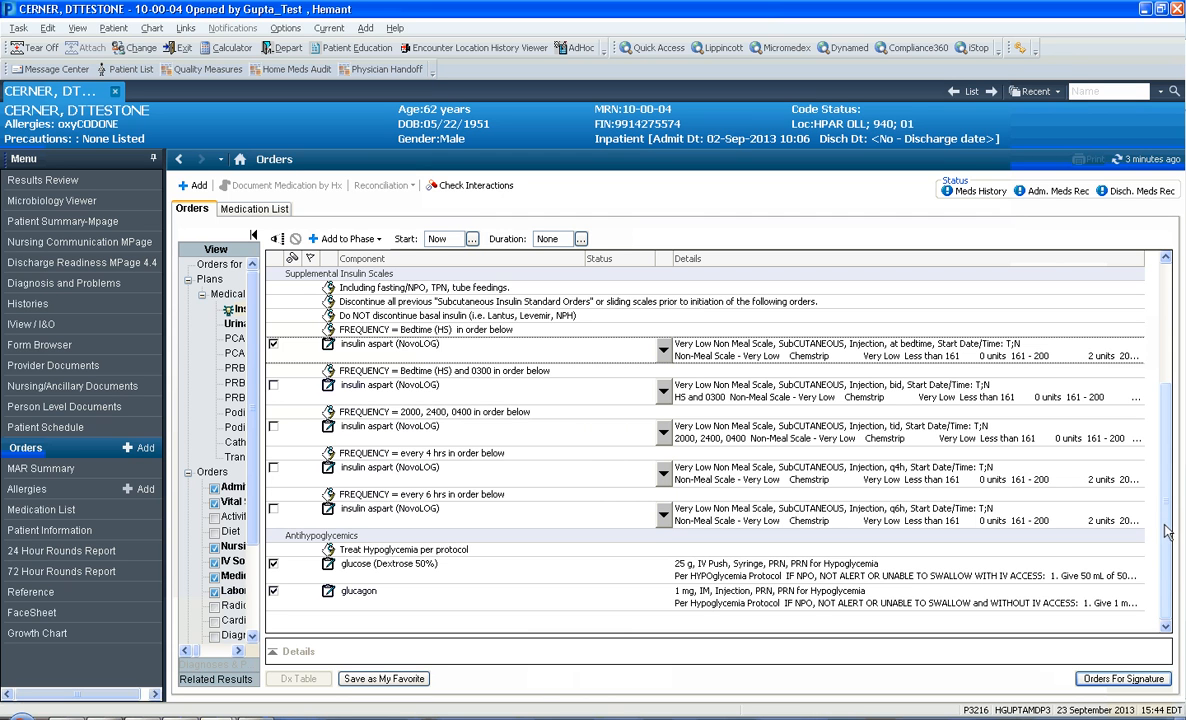
scroll("up", 3)
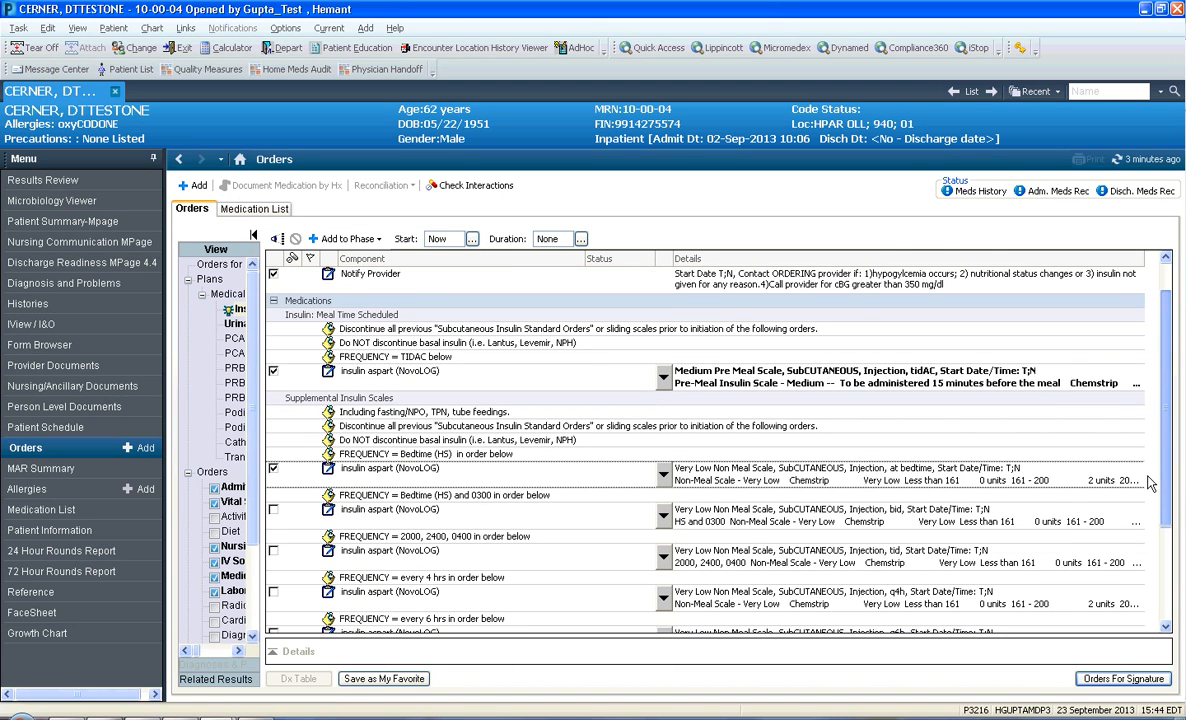
scroll("up", 3)
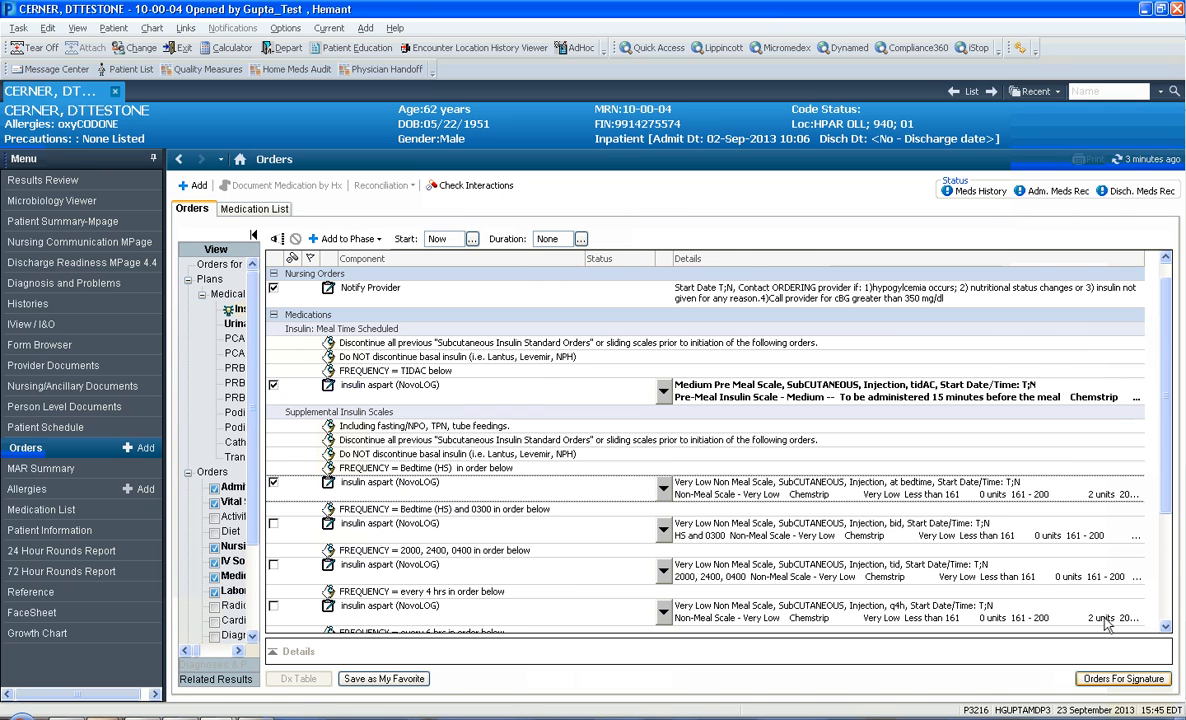
- Submit the insulin plan's selected orders for signature
left_click(1122, 678)
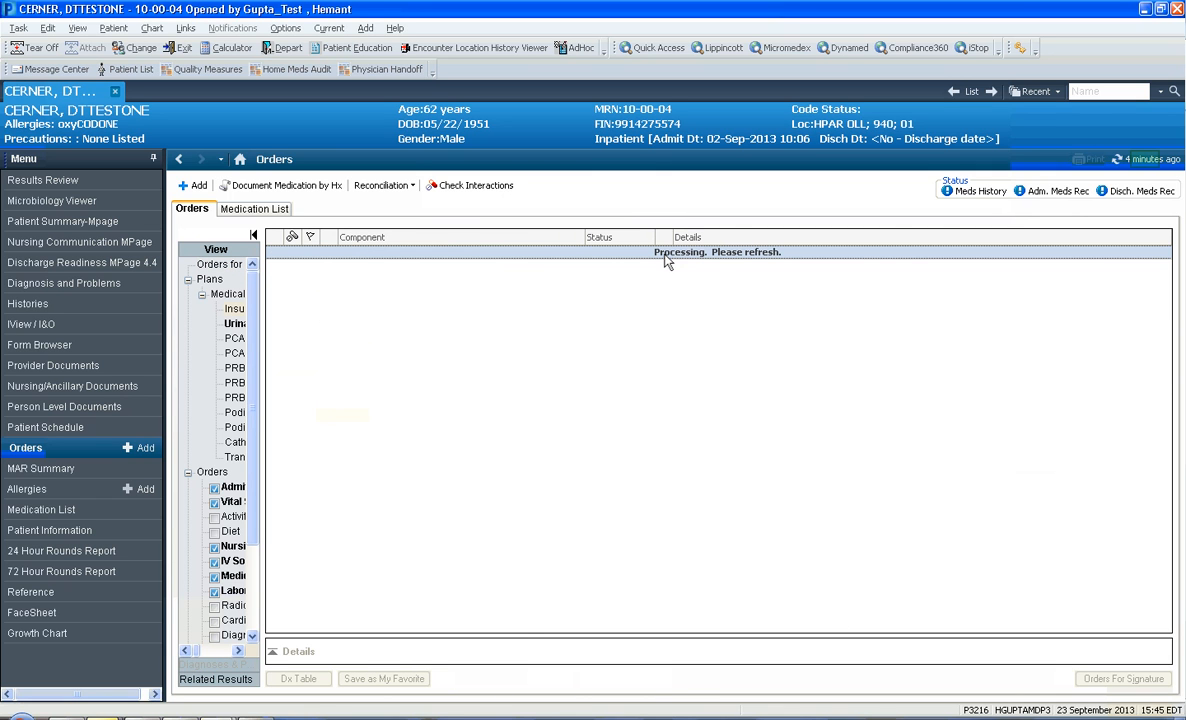
mouse_move(1108, 212)
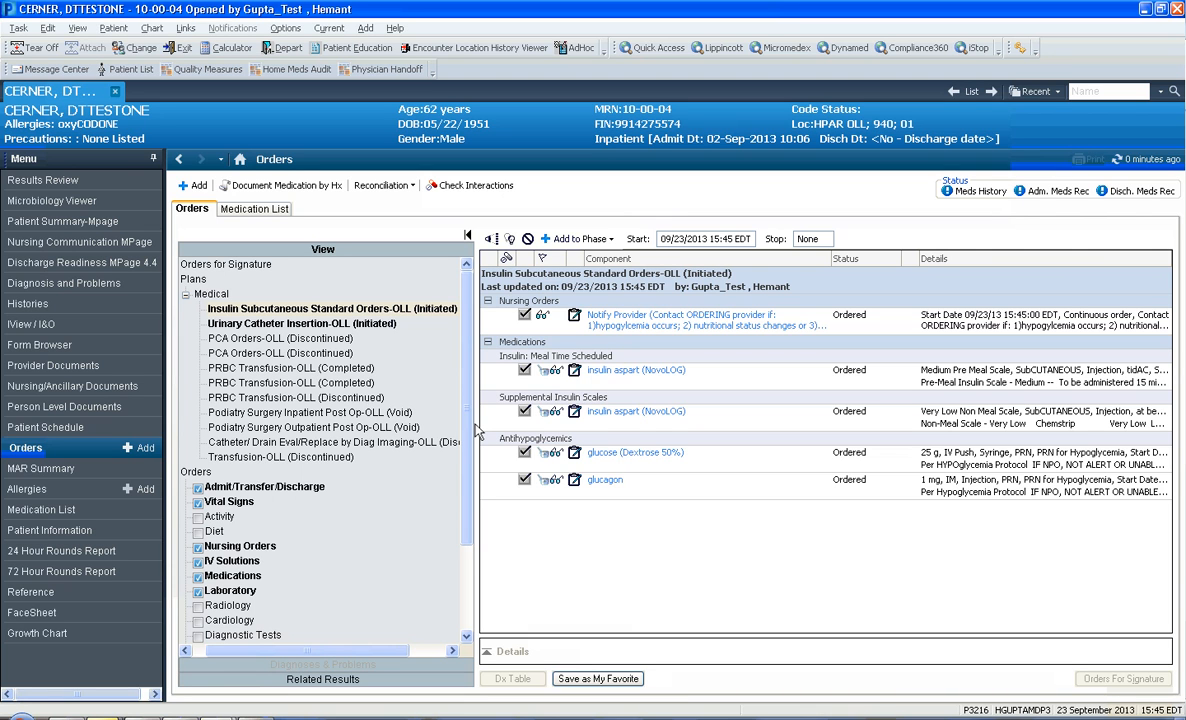
- Discontinue the old Insulin Subcutaneous Standard Orders-OLL plan with all its orders
left_click(330, 308)
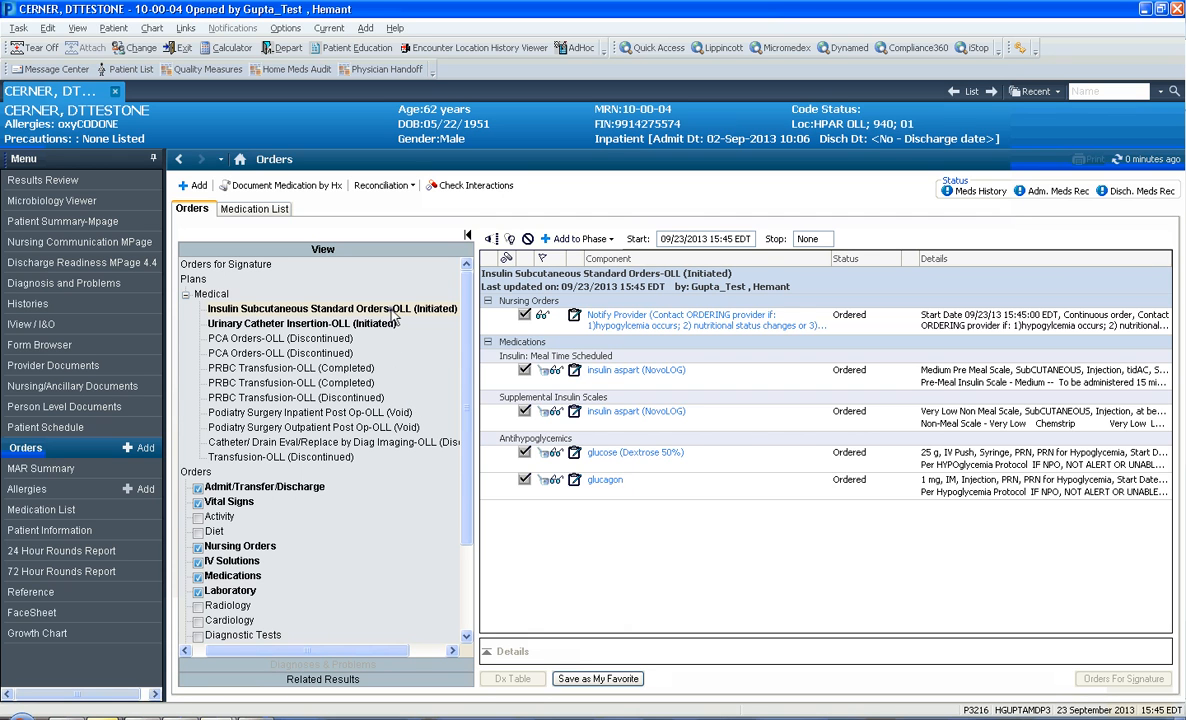
right_click(330, 308)
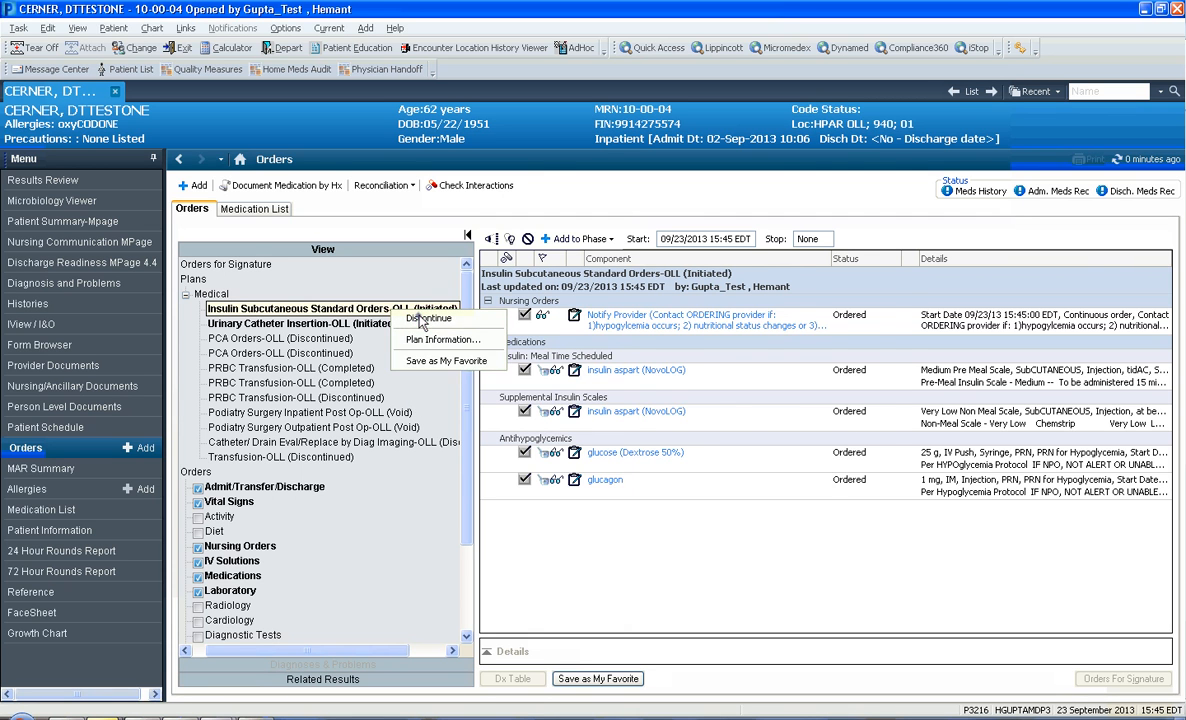
left_click(428, 318)
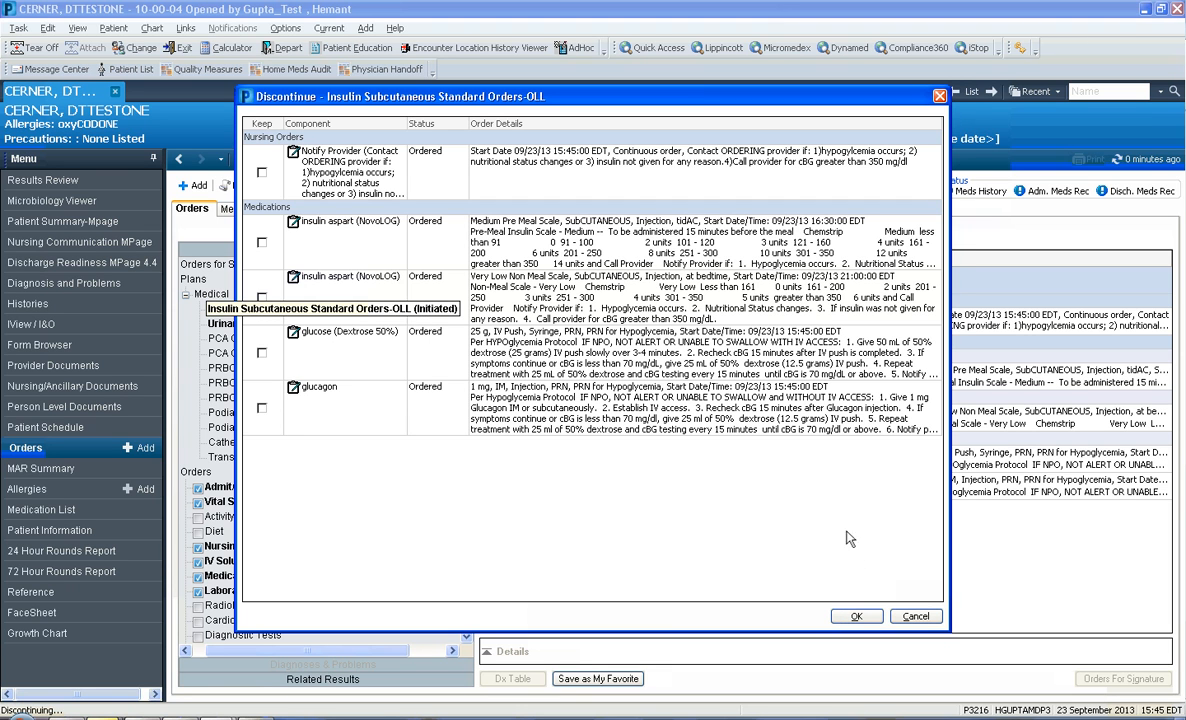
left_click(856, 616)
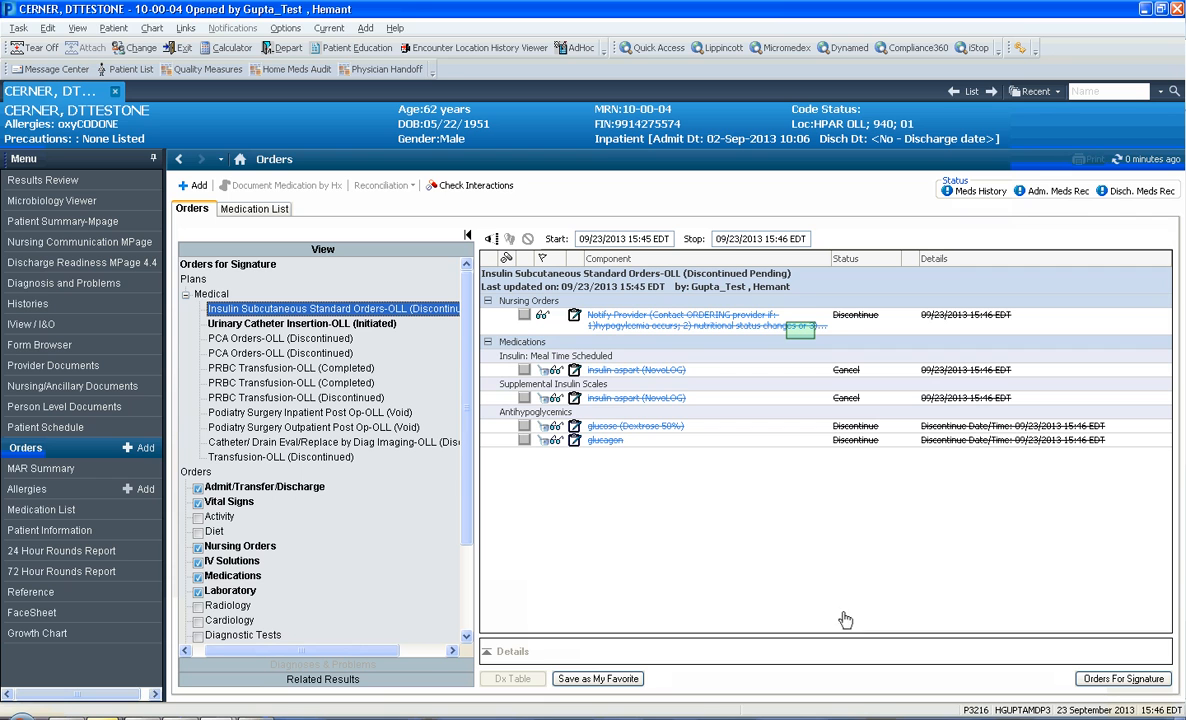
- Review the notify-provider discontinue details and submit the discontinuation for signature
left_click(700, 320)
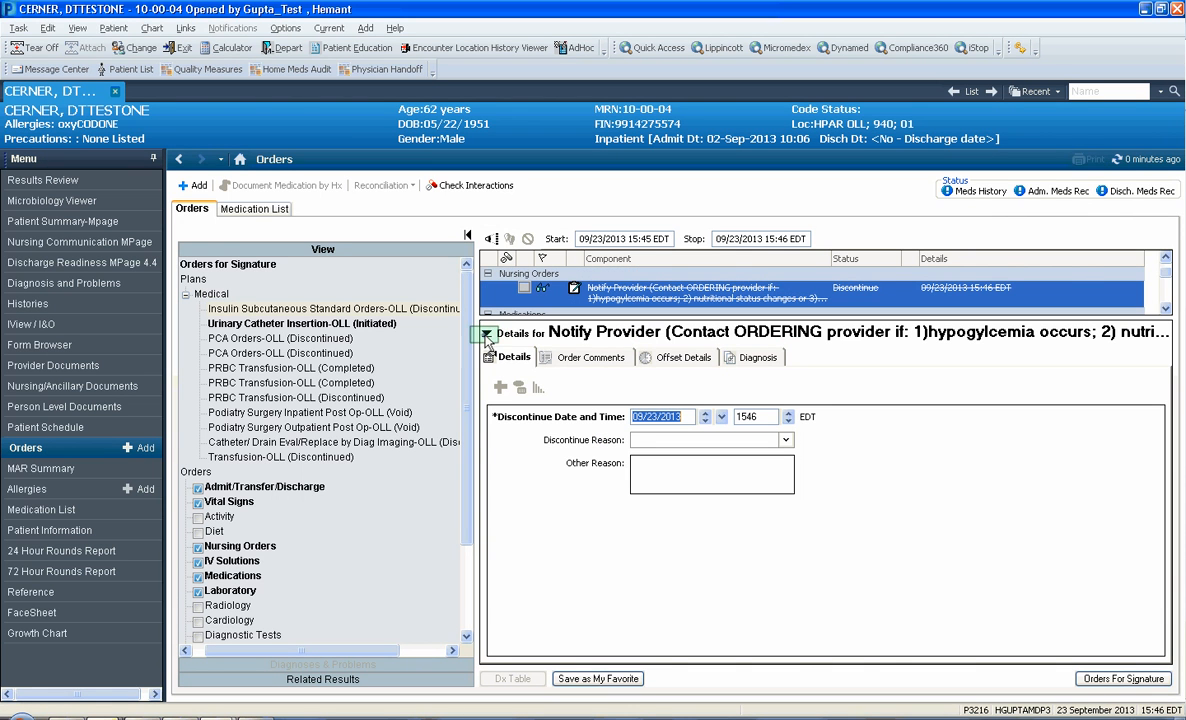
left_click(488, 334)
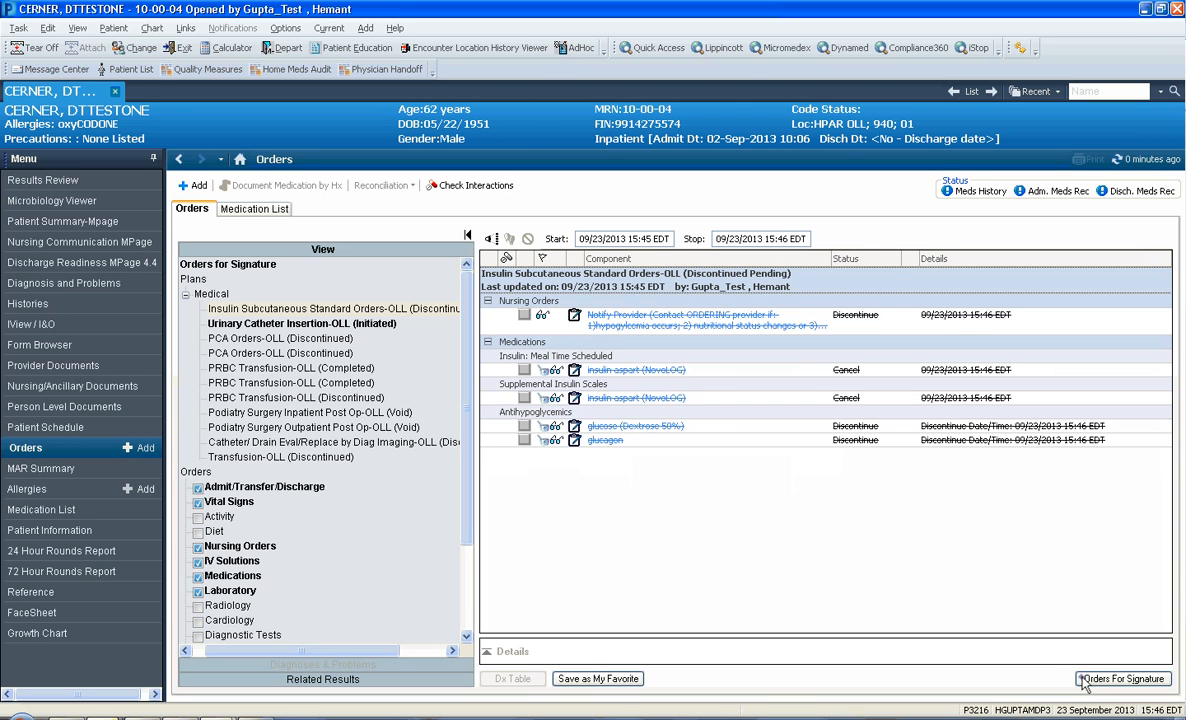
left_click(1122, 680)
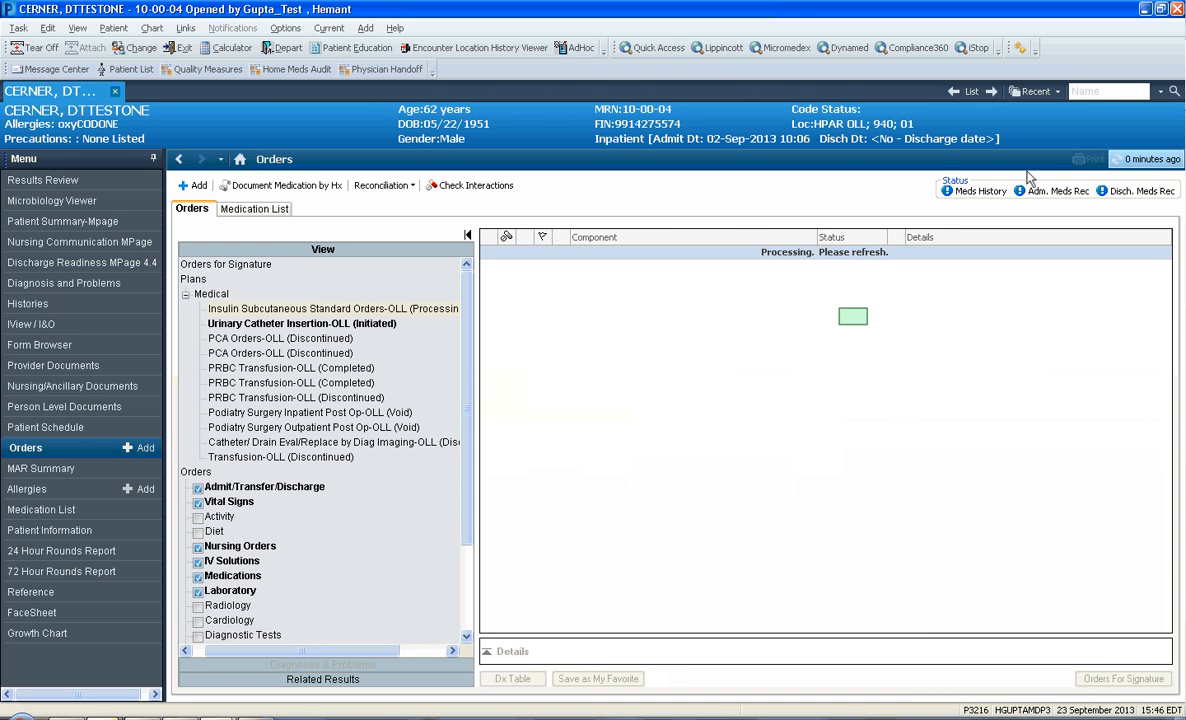
- Refresh orders and add a new Insulin Subcutaneous Standard Orders-OLL plan via +Add
left_click(300, 324)
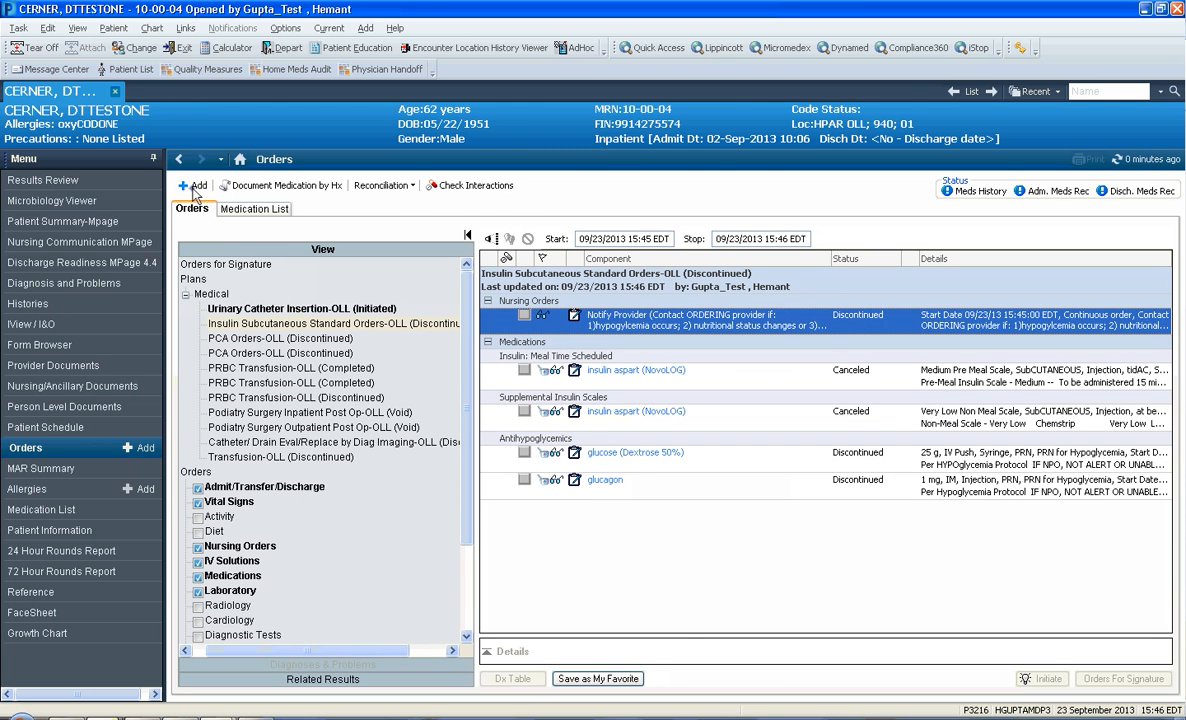
left_click(192, 188)
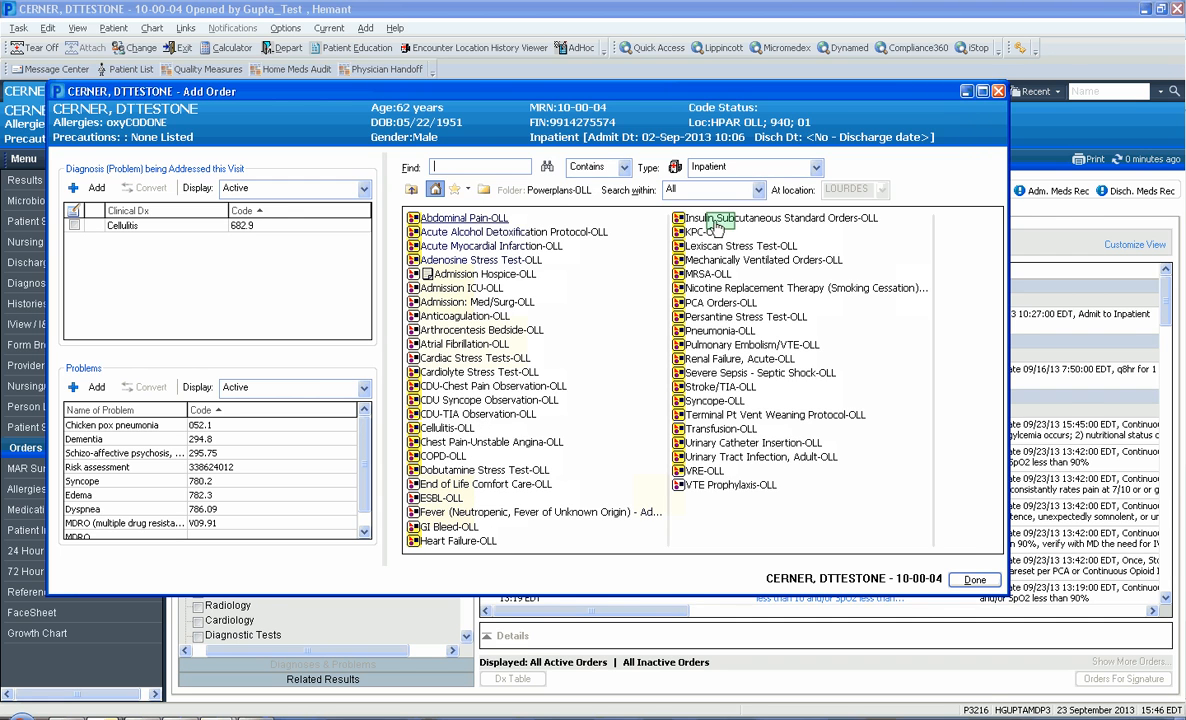
left_click(784, 218)
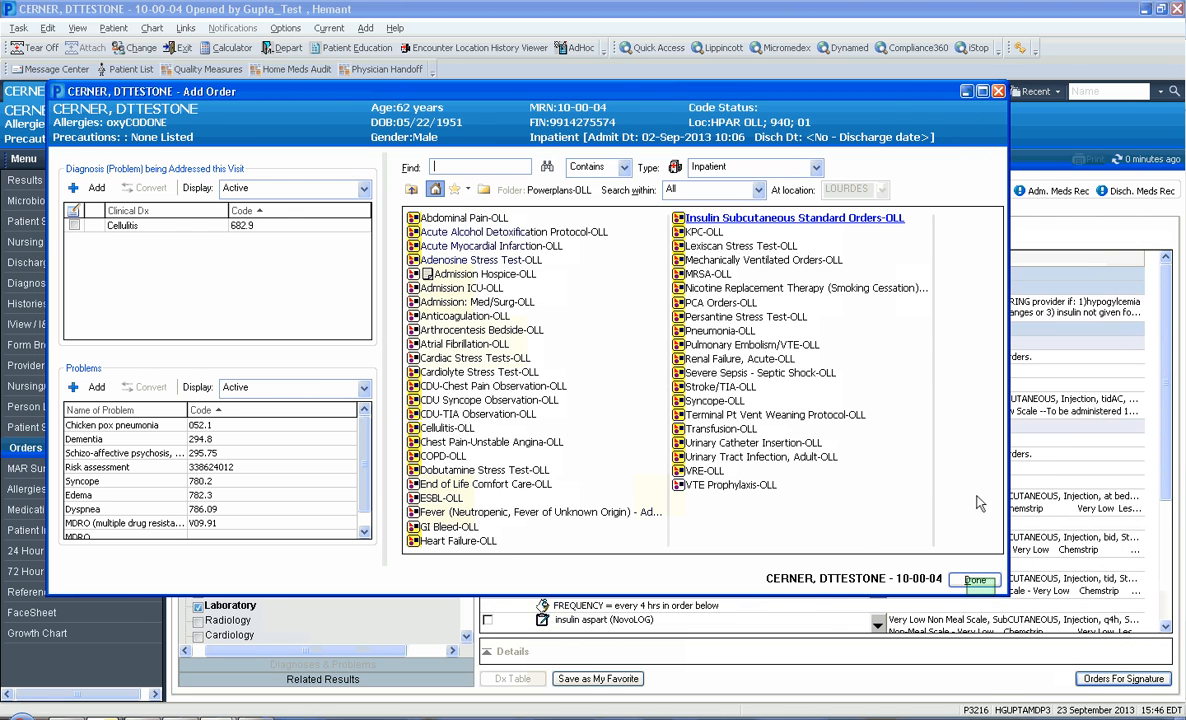
left_click(976, 580)
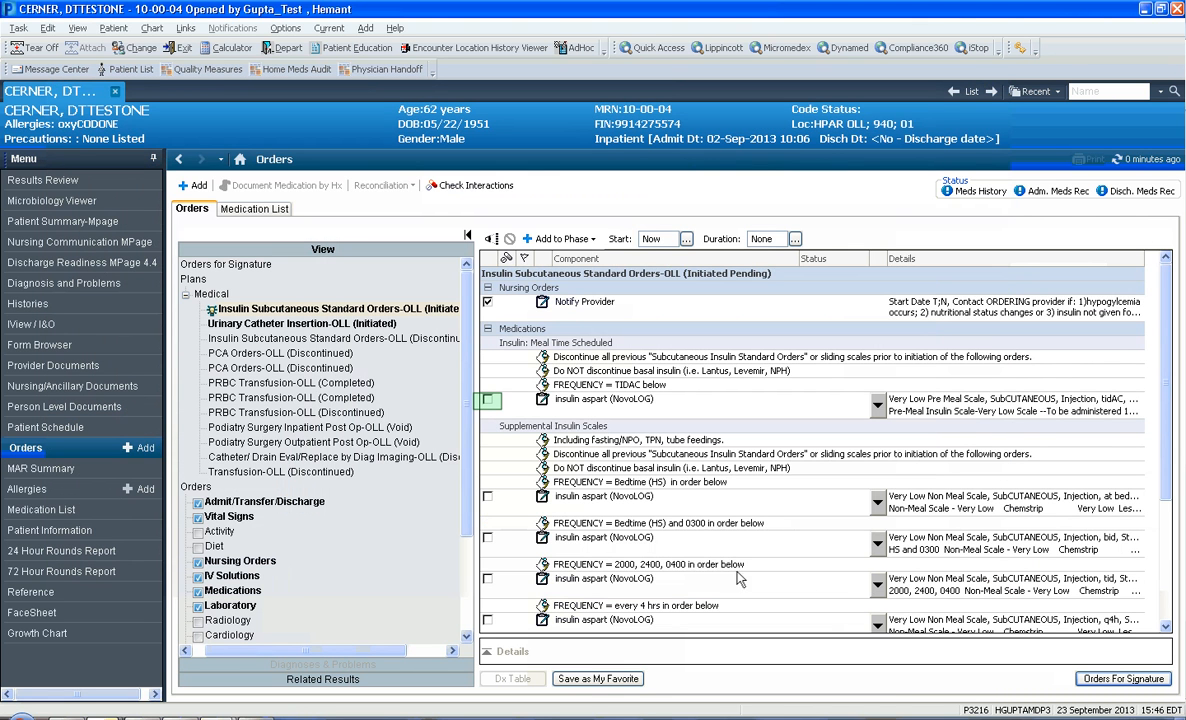
- Include the meal-time insulin aspart order on the High Pre Meal Scale
left_click(488, 400)
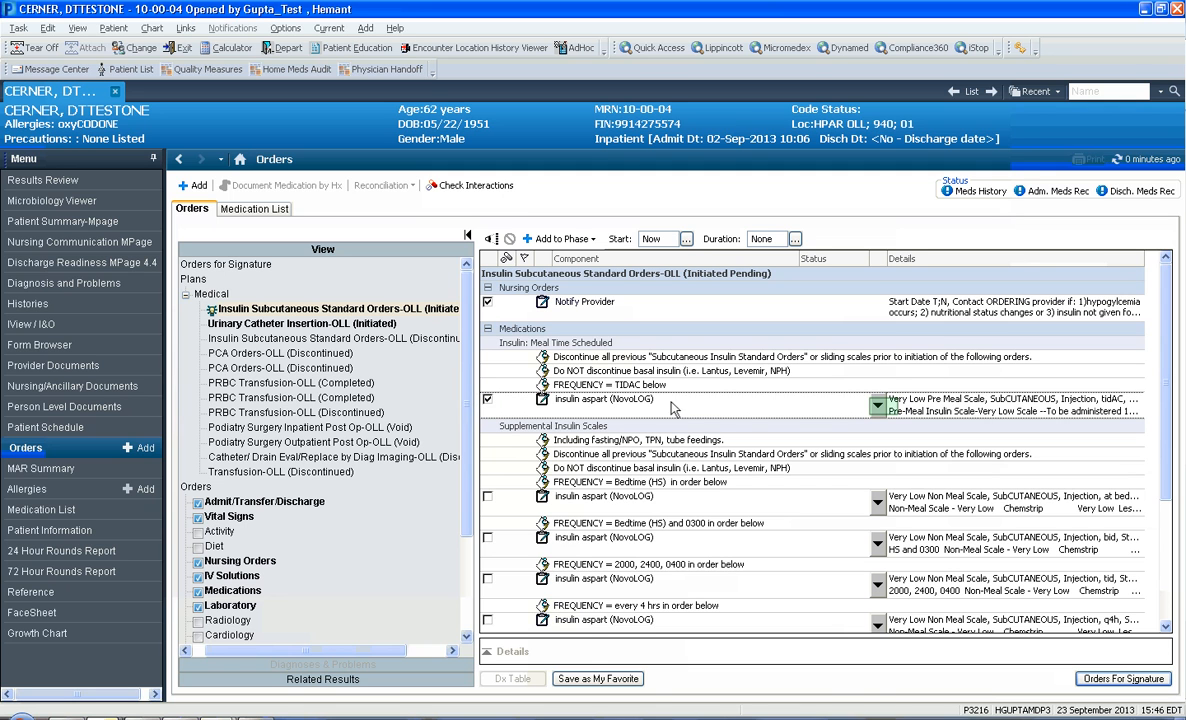
left_click(878, 404)
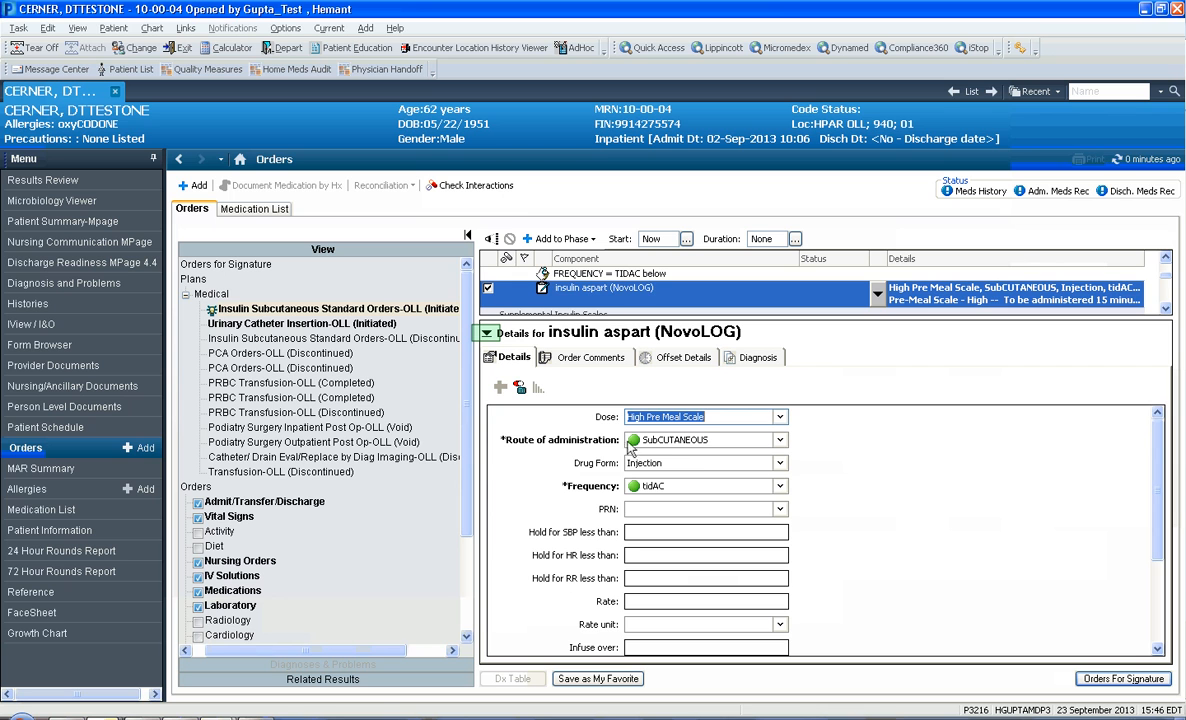
left_click(488, 332)
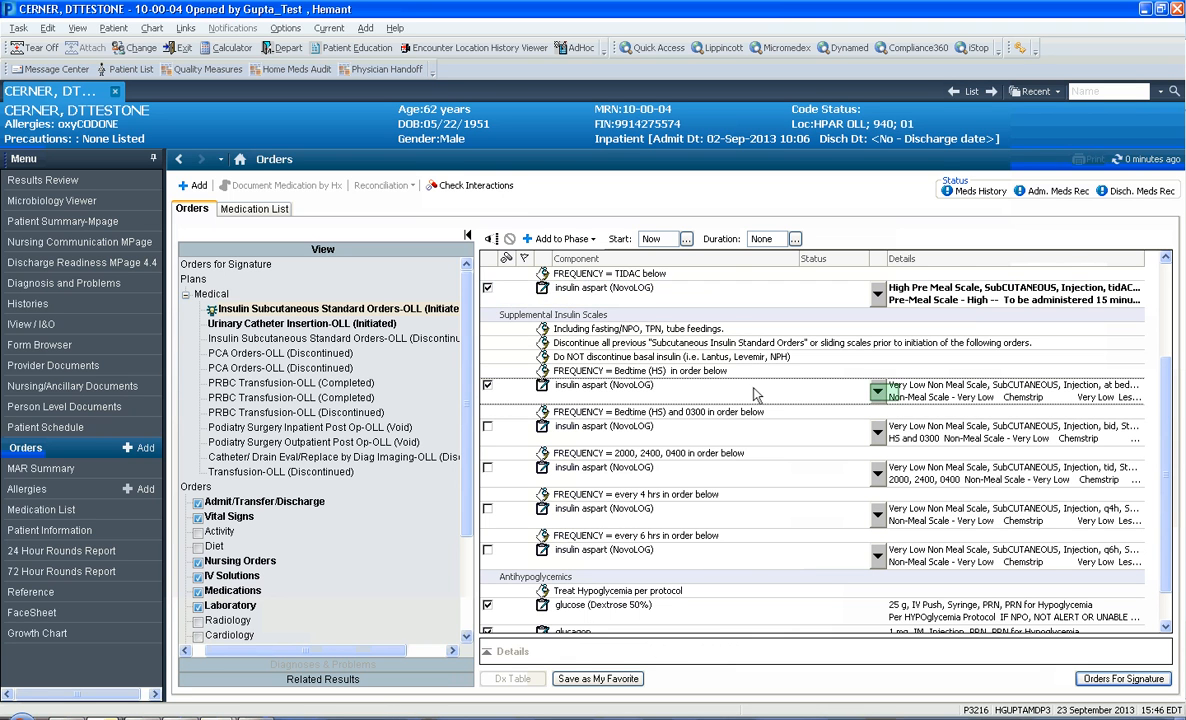
- Set the bedtime insulin aspart order to the Medium Non Meal Scale
left_click(878, 390)
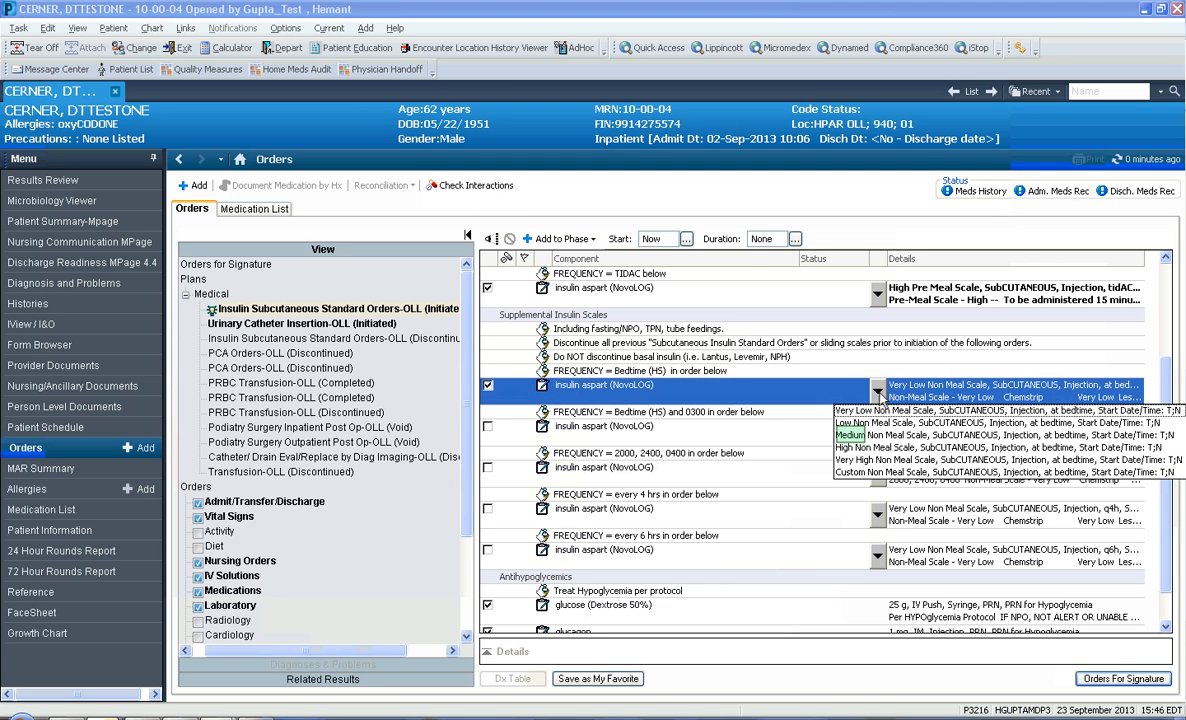
mouse_move(1000, 434)
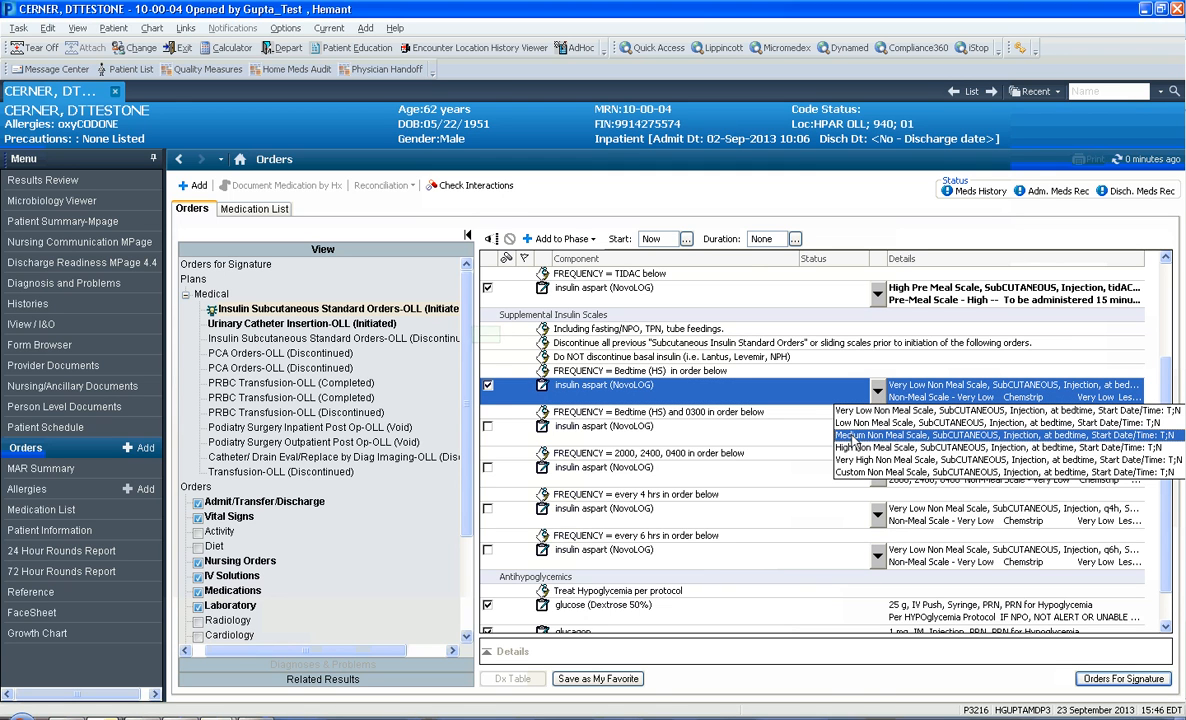
left_click(486, 334)
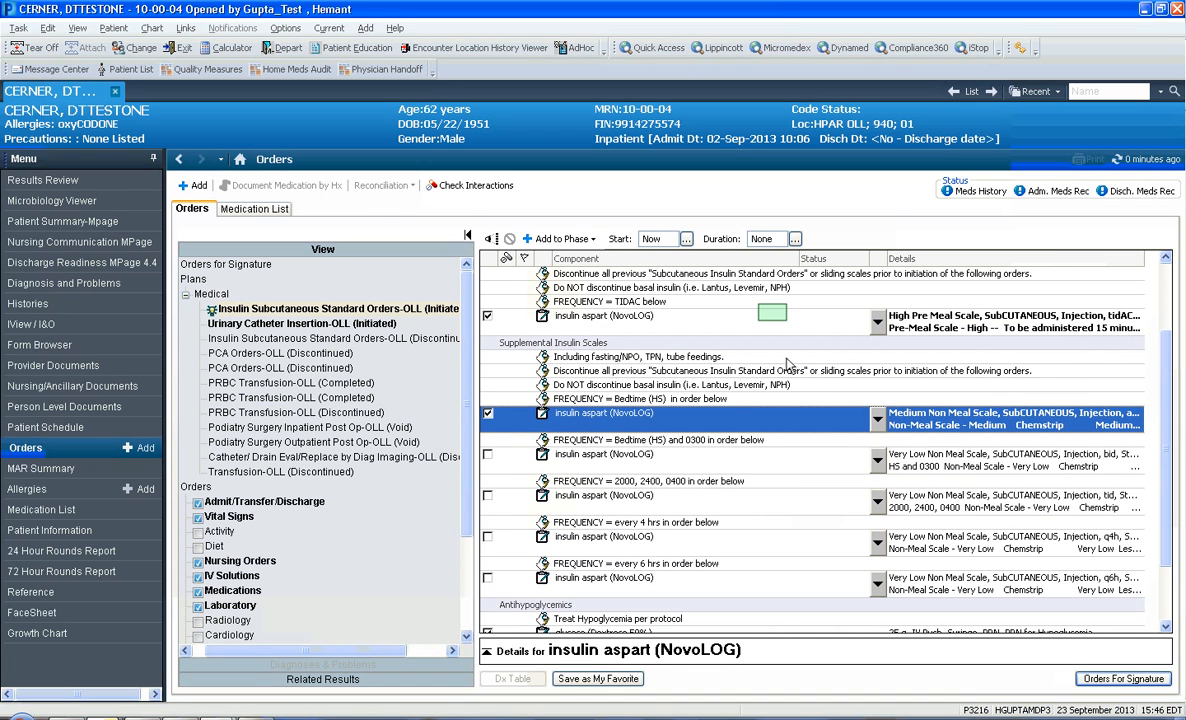
left_click(488, 332)
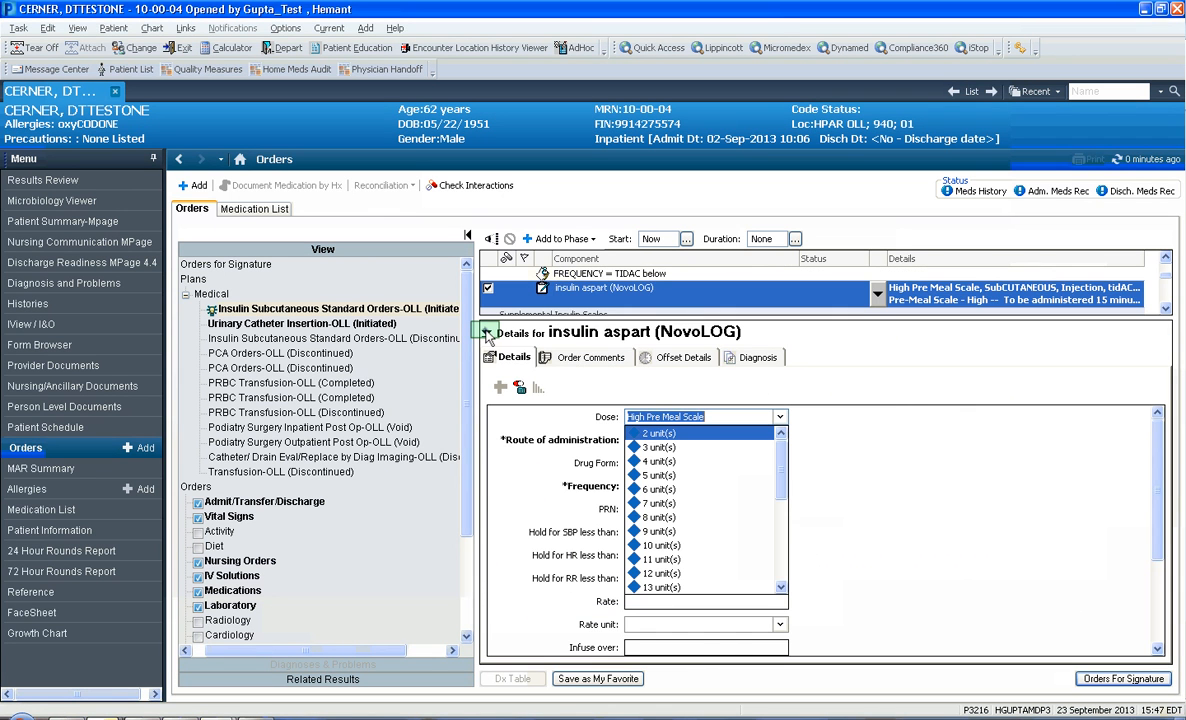
- Sign the new plan and review the pre-meal insulin aspart High scale order details
left_click(484, 332)
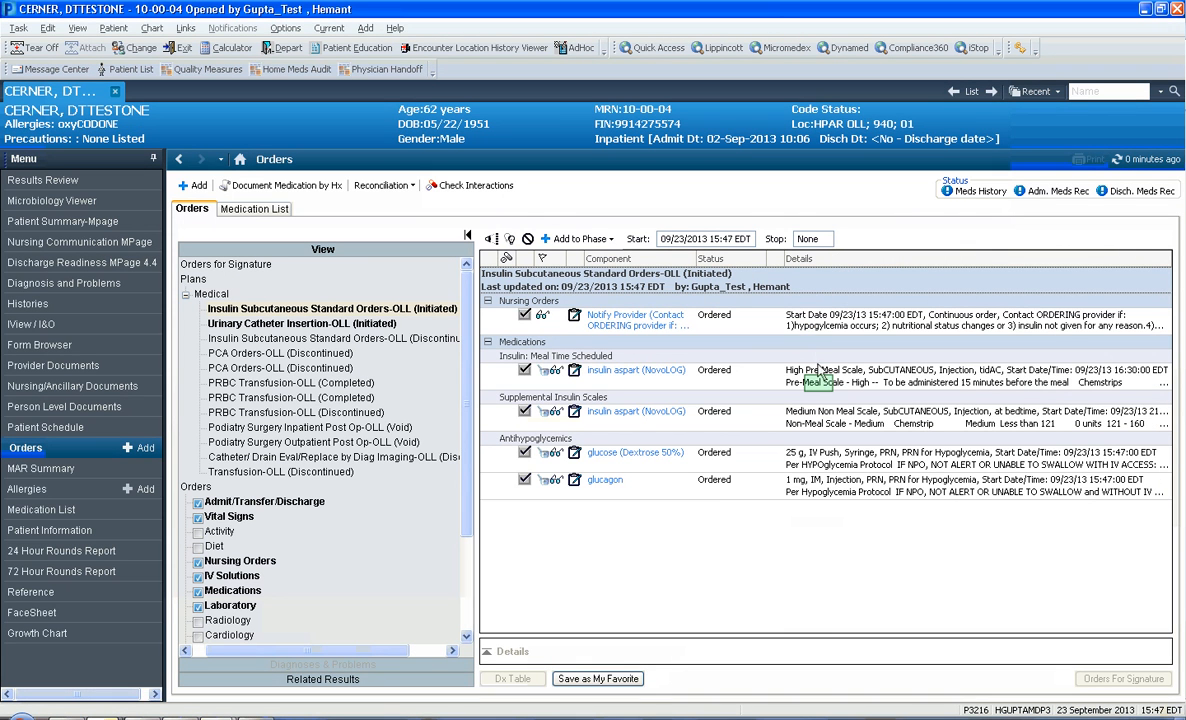
left_click(636, 370)
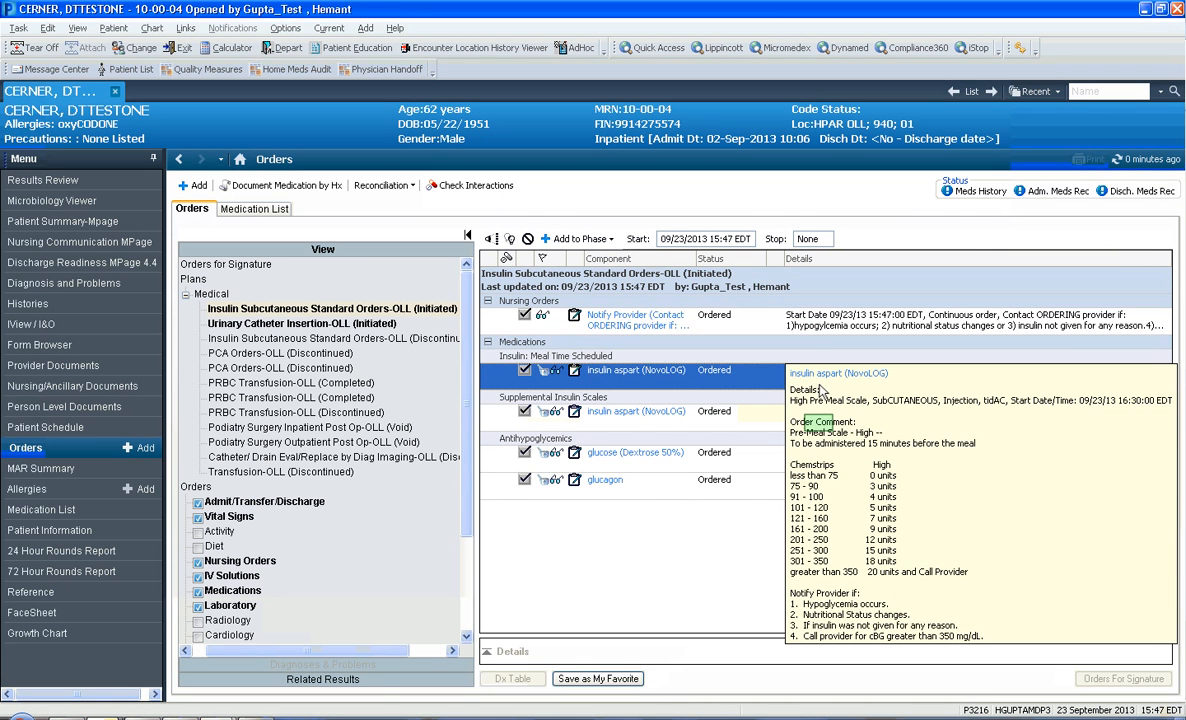